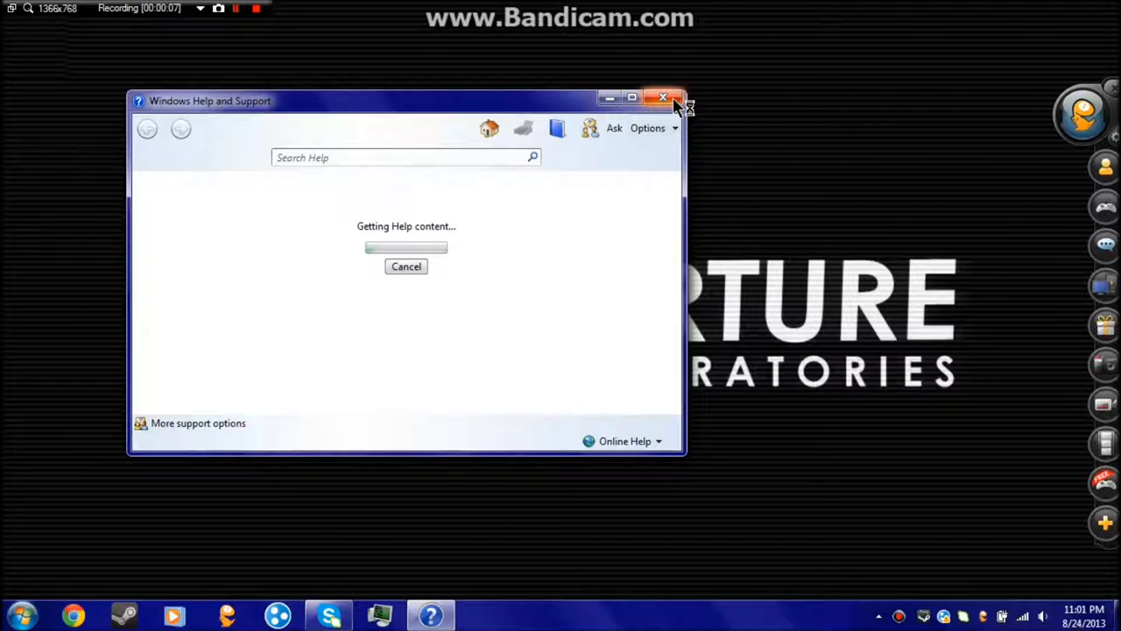
mouse_move(664, 101)
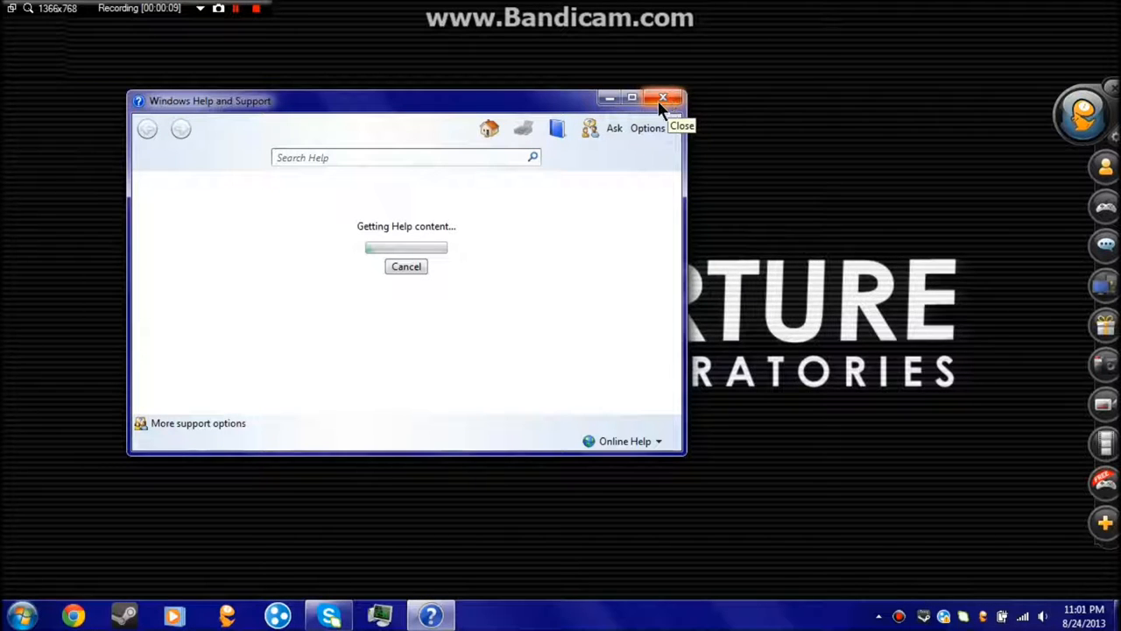
mouse_move(718, 254)
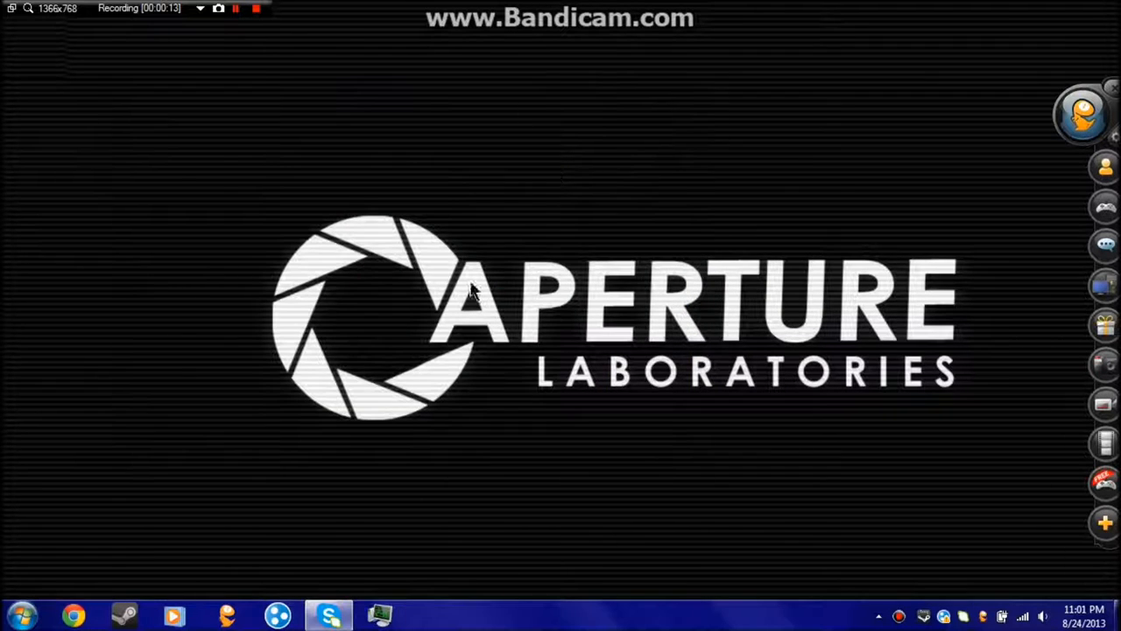
mouse_move(600, 304)
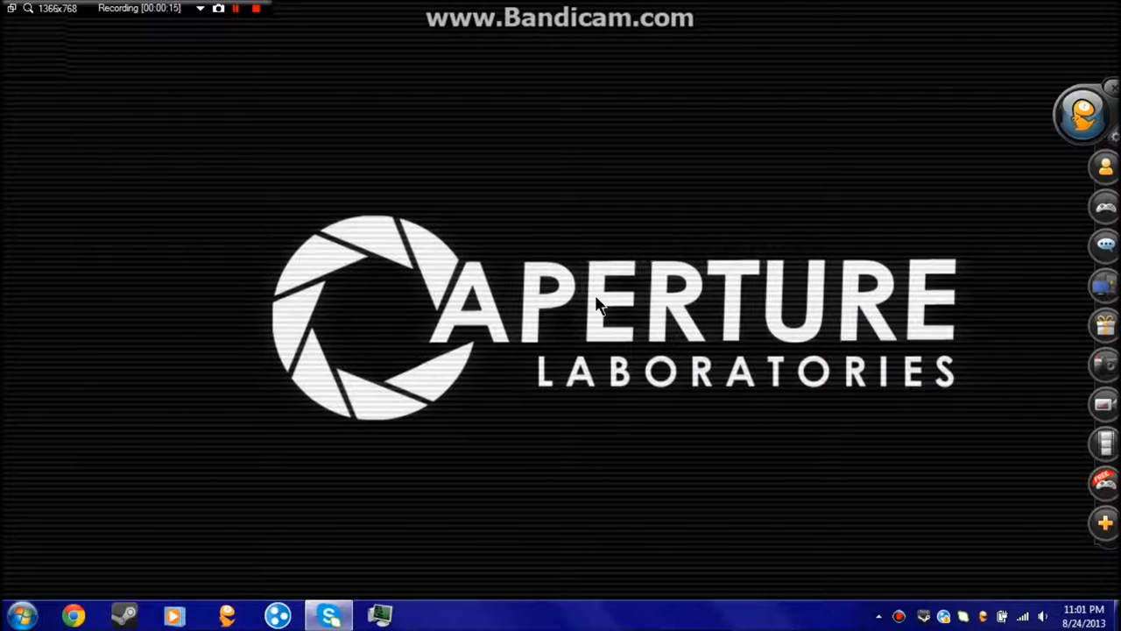
mouse_move(824, 341)
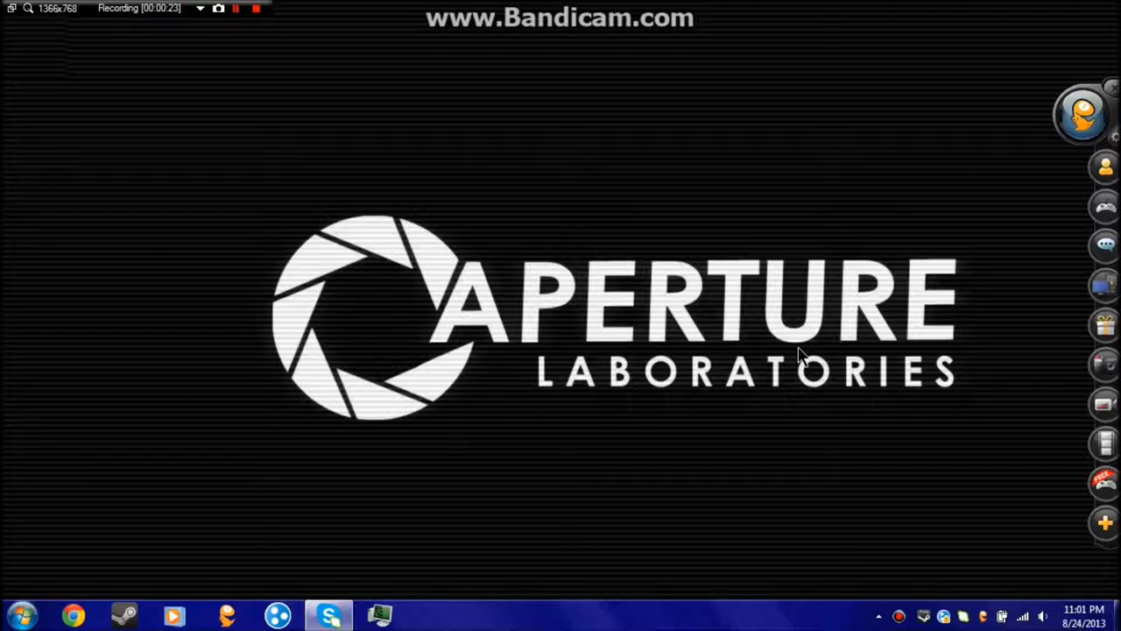
mouse_move(630, 147)
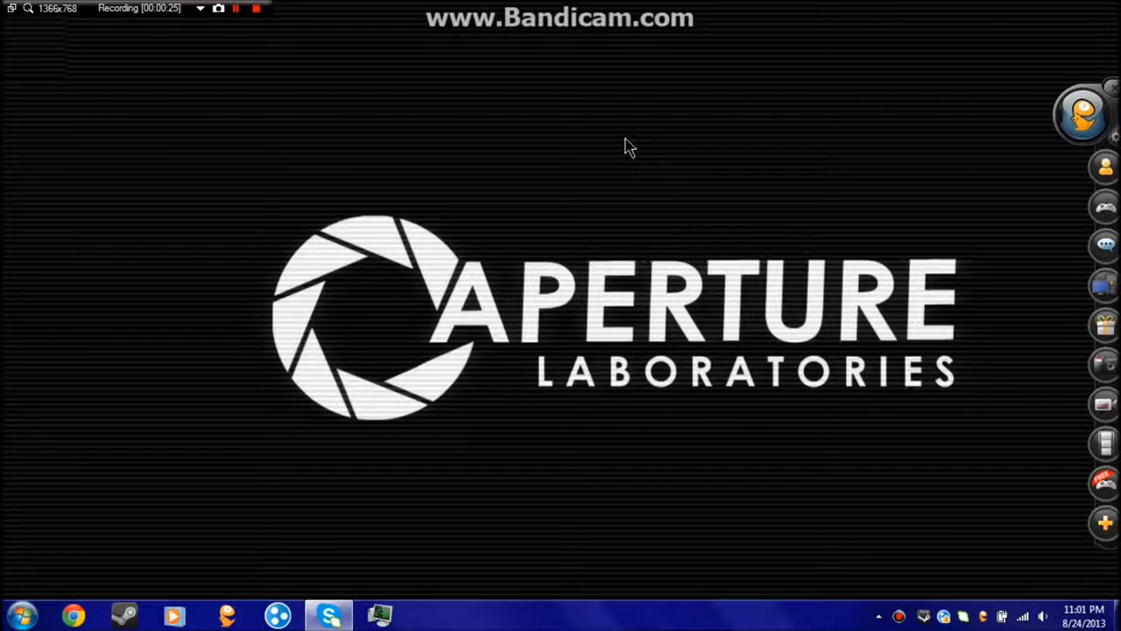
mouse_move(683, 142)
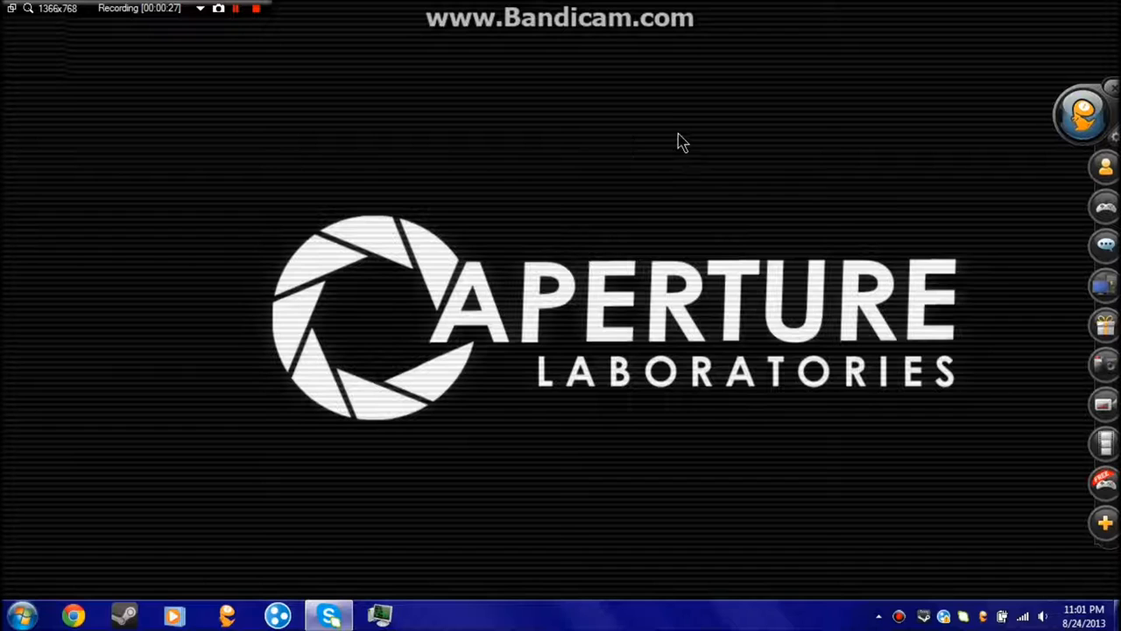
mouse_move(438, 165)
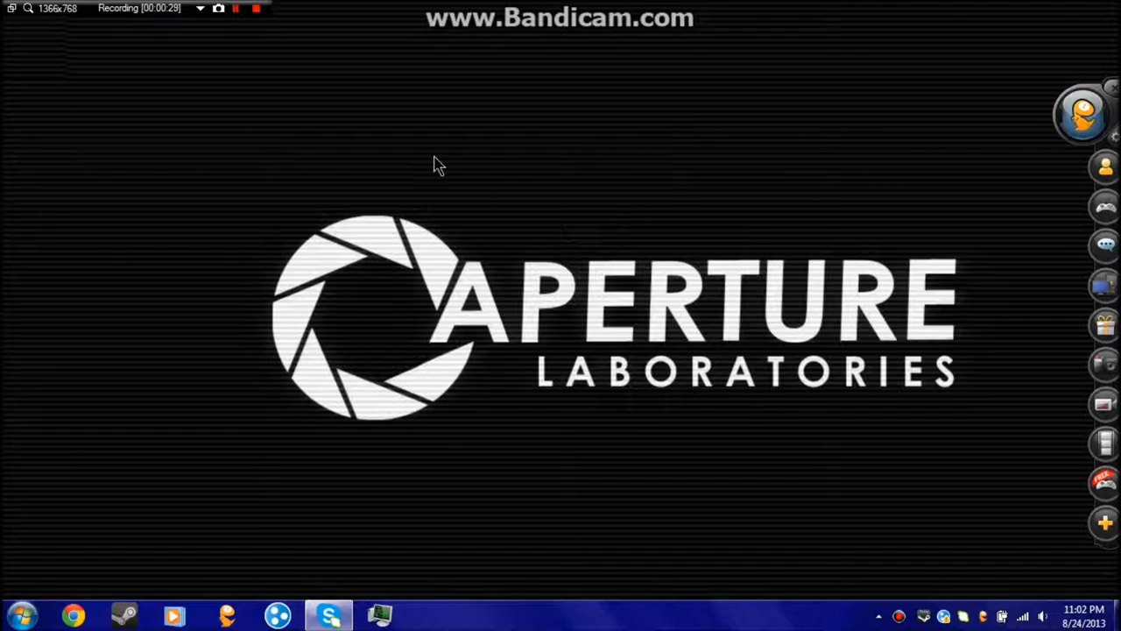
mouse_move(287, 79)
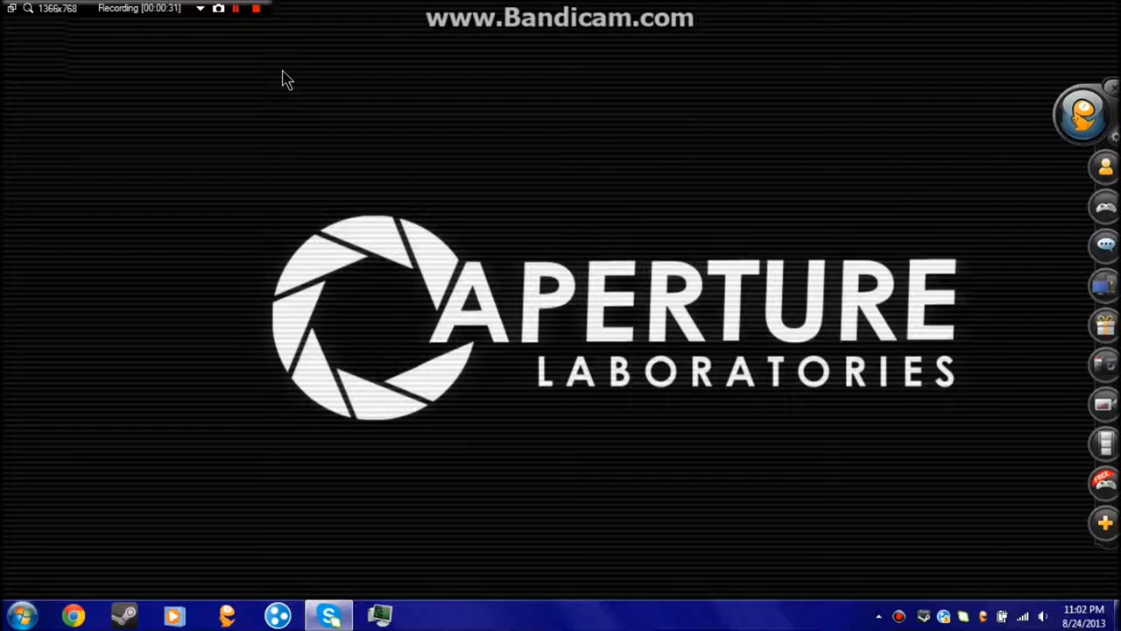
mouse_move(451, 258)
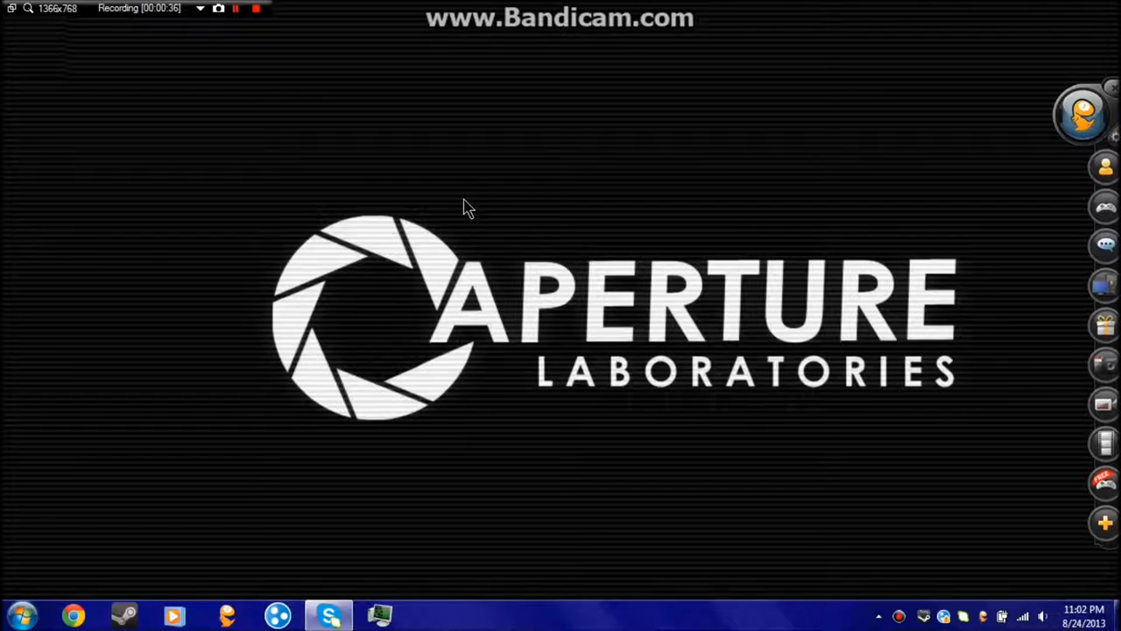
mouse_move(479, 191)
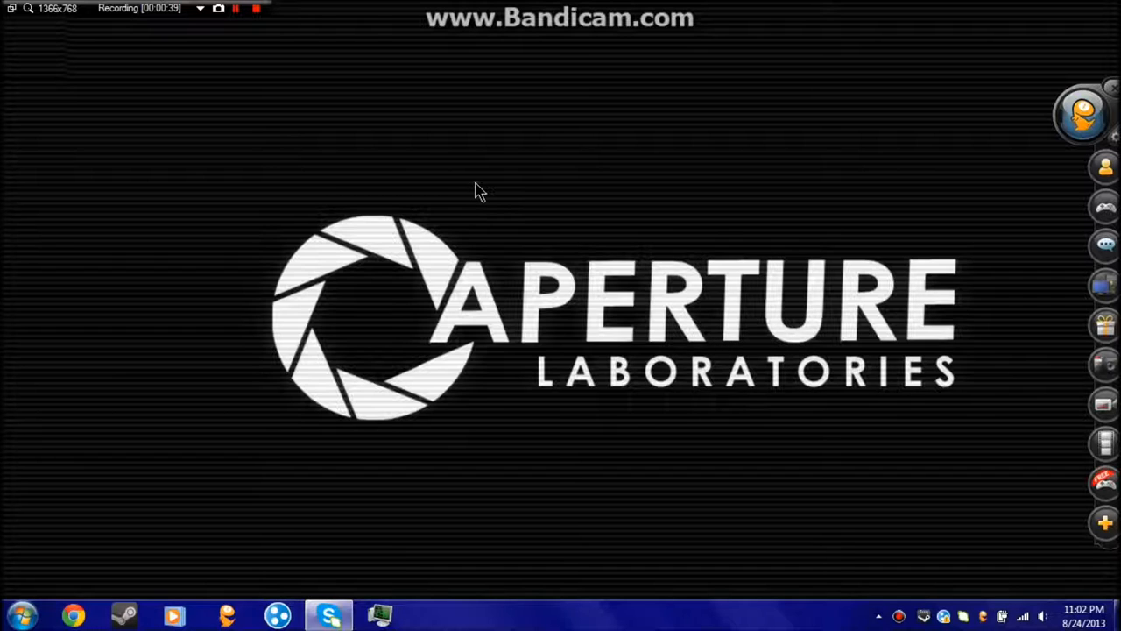
mouse_move(517, 225)
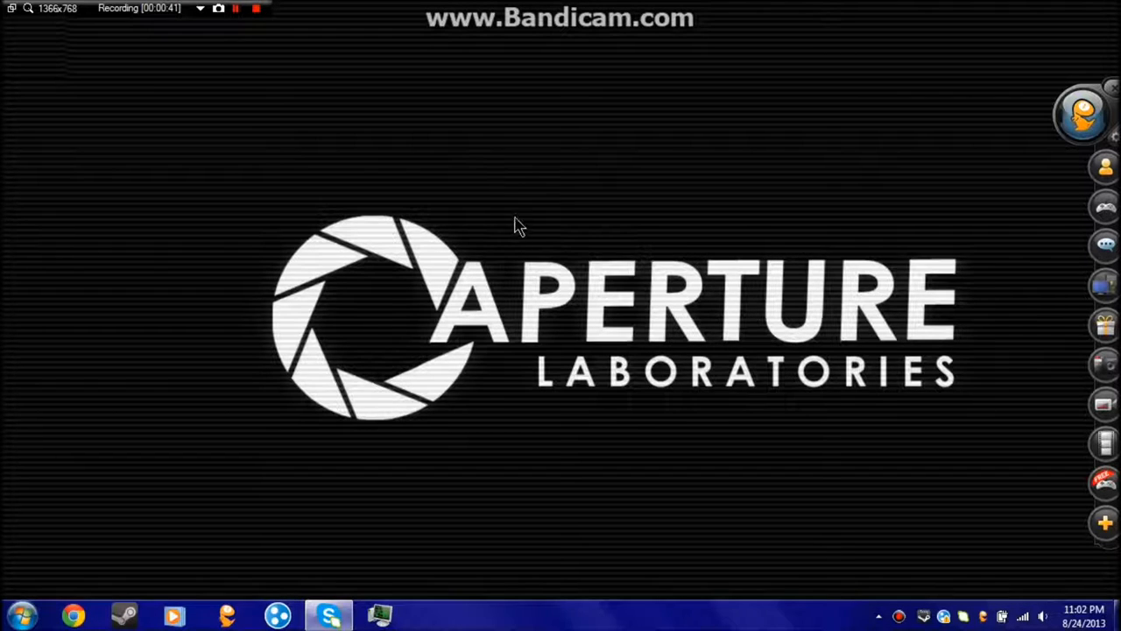
mouse_move(521, 175)
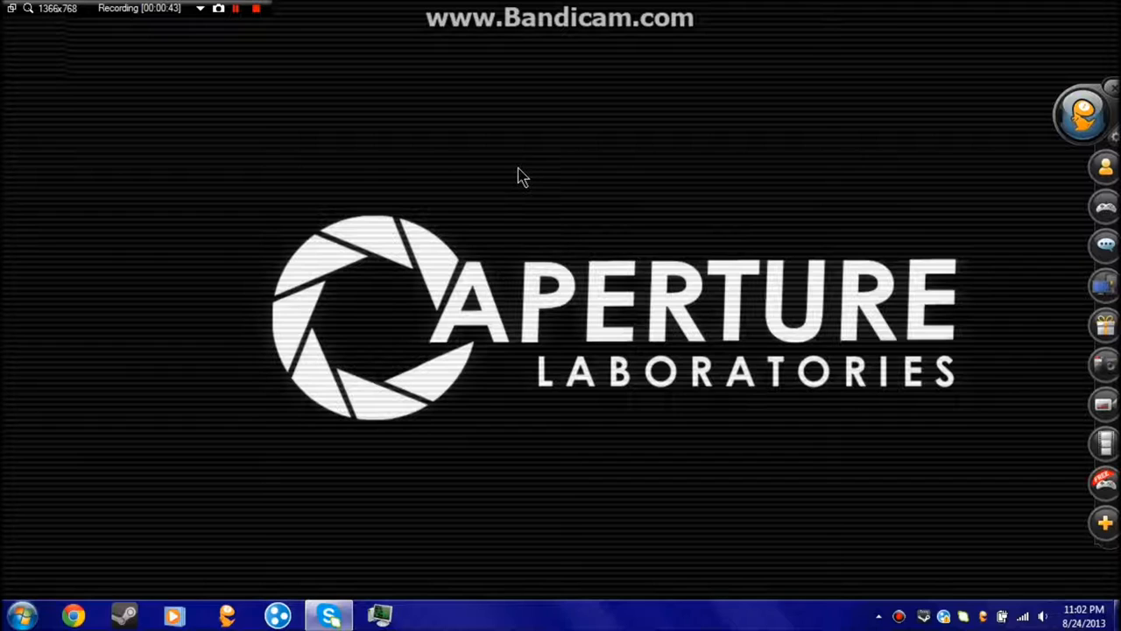
mouse_move(587, 199)
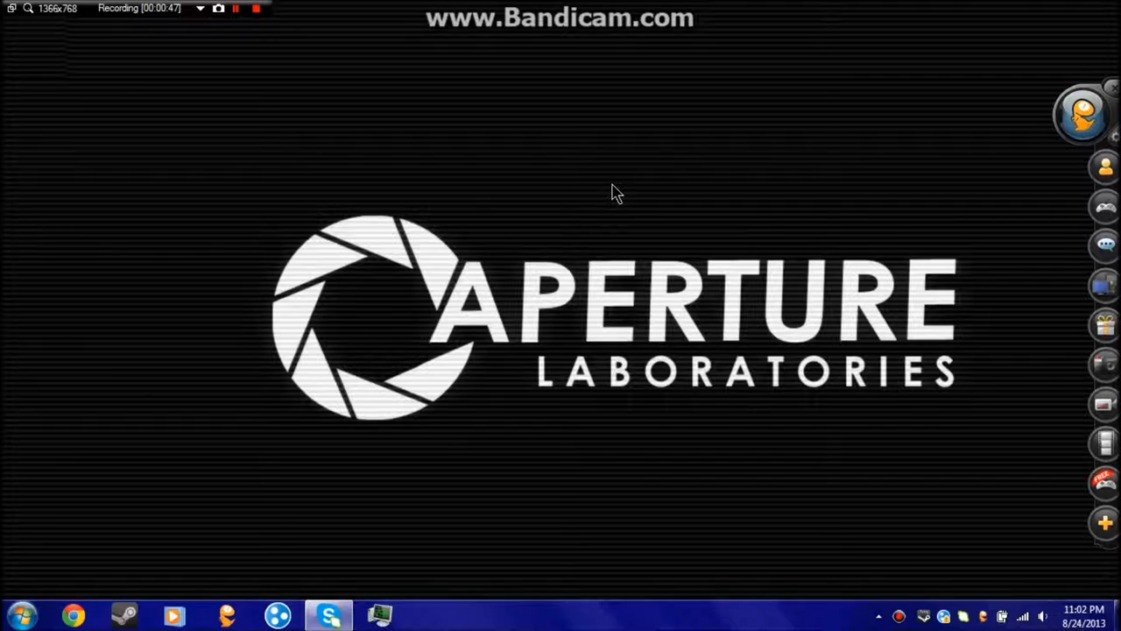
mouse_move(569, 171)
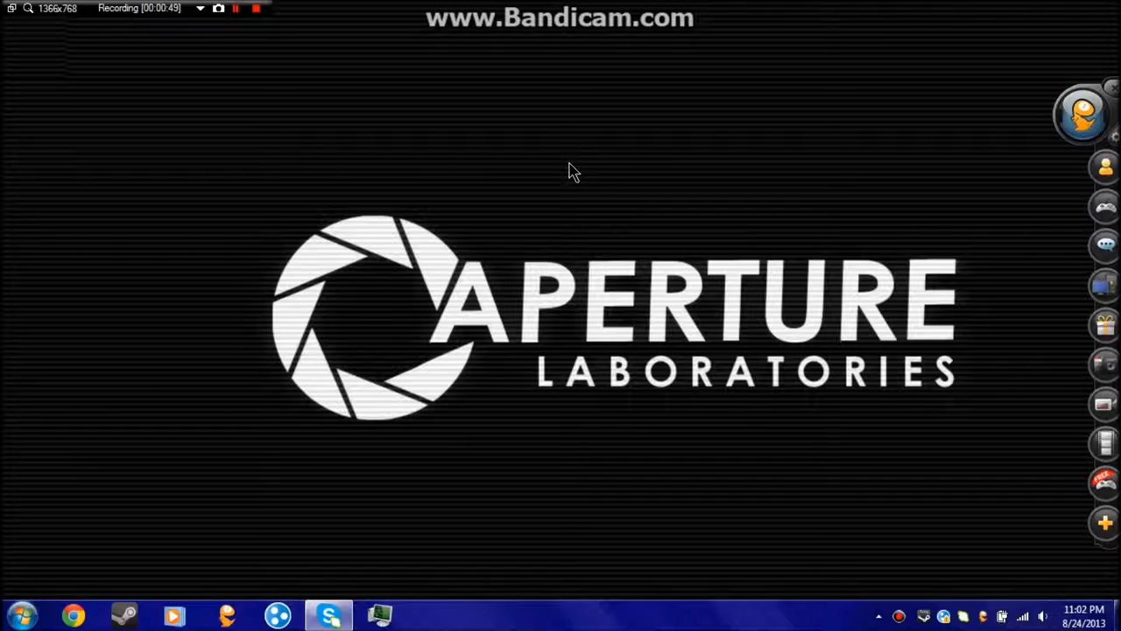
mouse_move(216, 538)
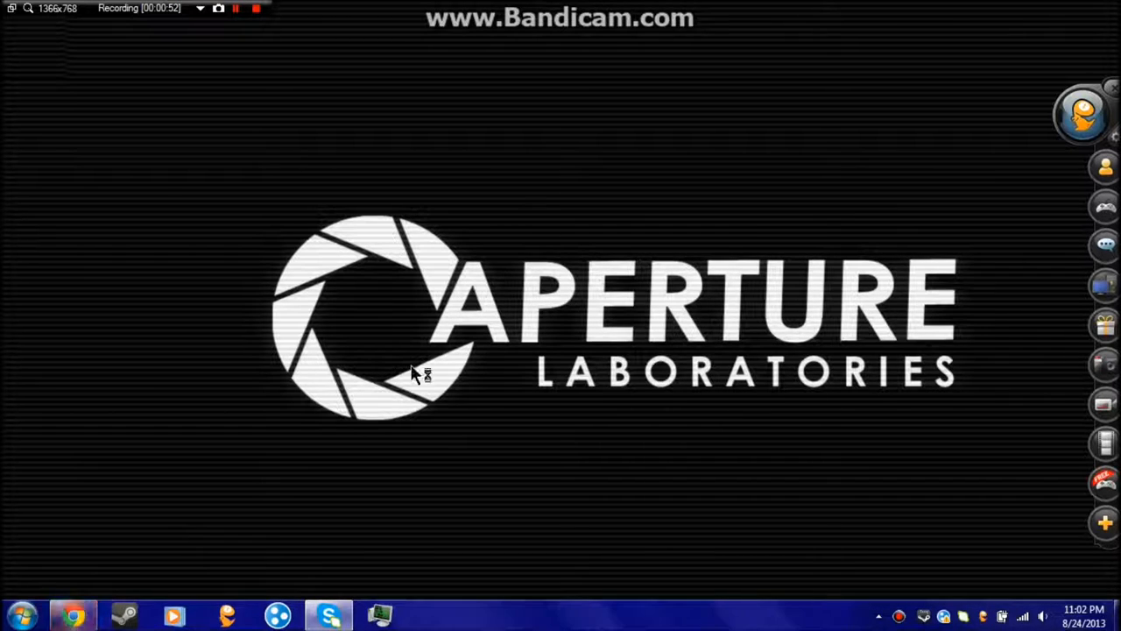
mouse_move(381, 263)
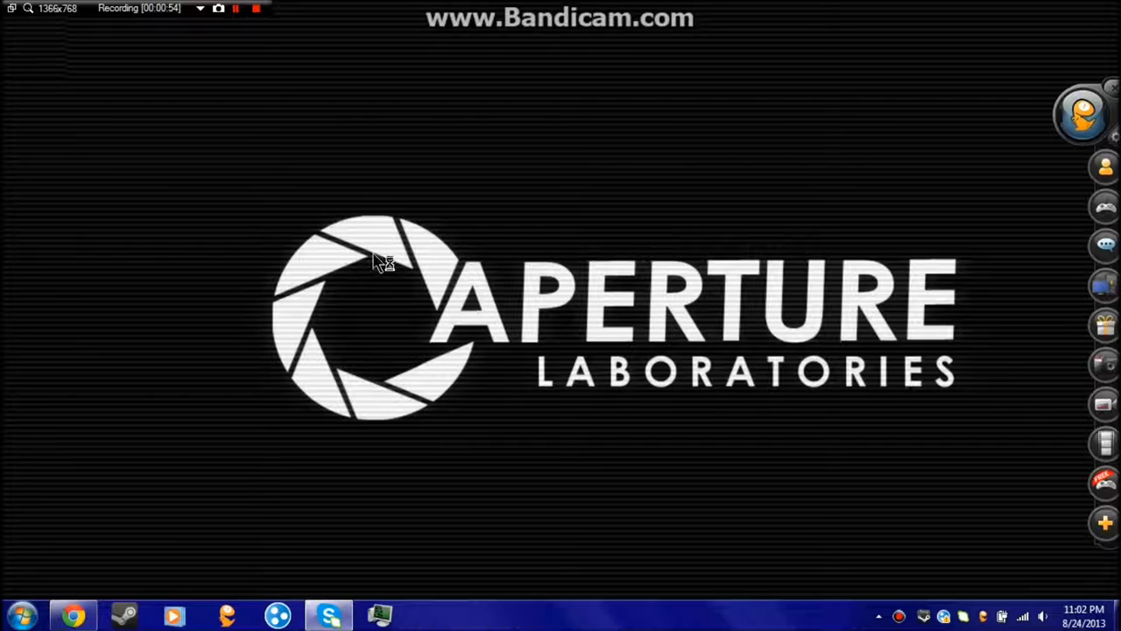
mouse_move(431, 271)
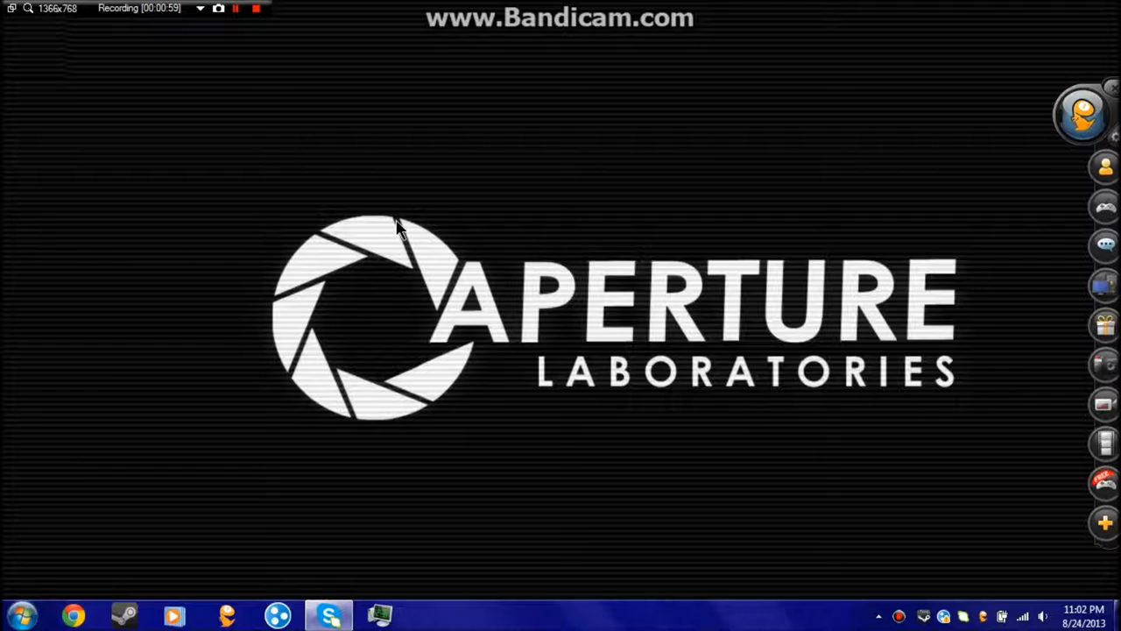
mouse_move(478, 311)
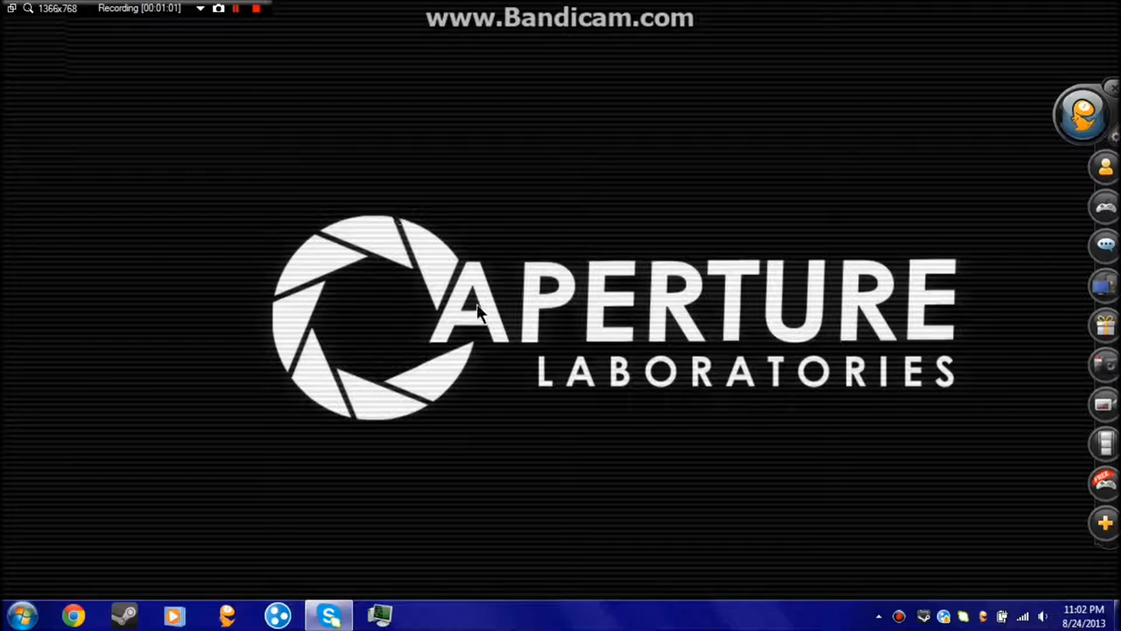
mouse_move(480, 296)
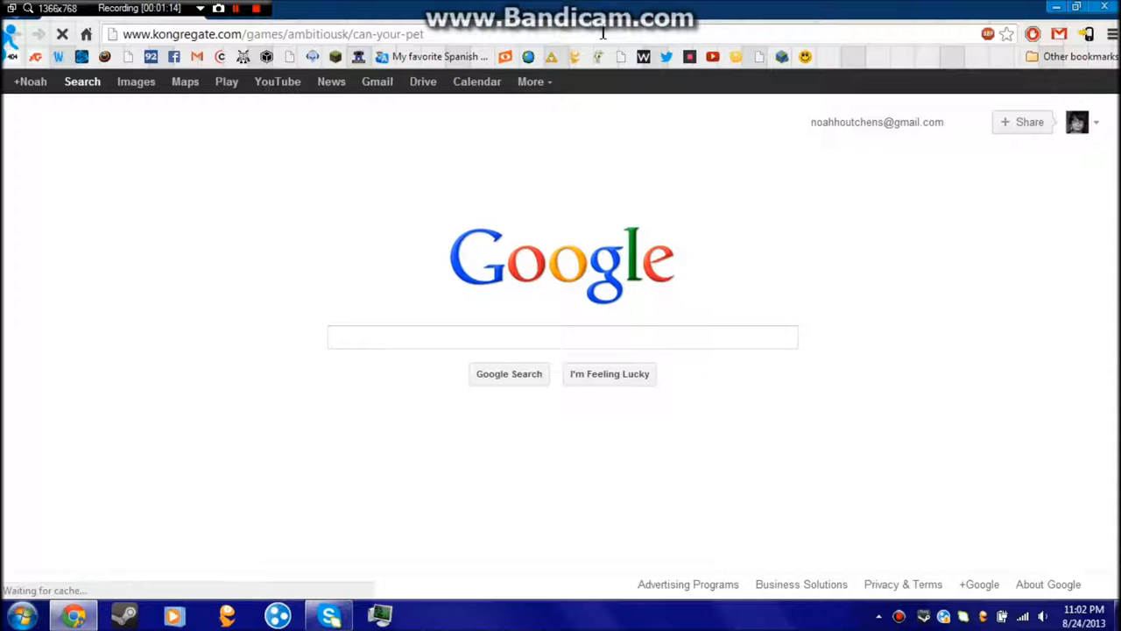
Load kongregate.com/games/ambitiousk/can-your-pet and close the Kongregate sign-up overlay
click(562, 337)
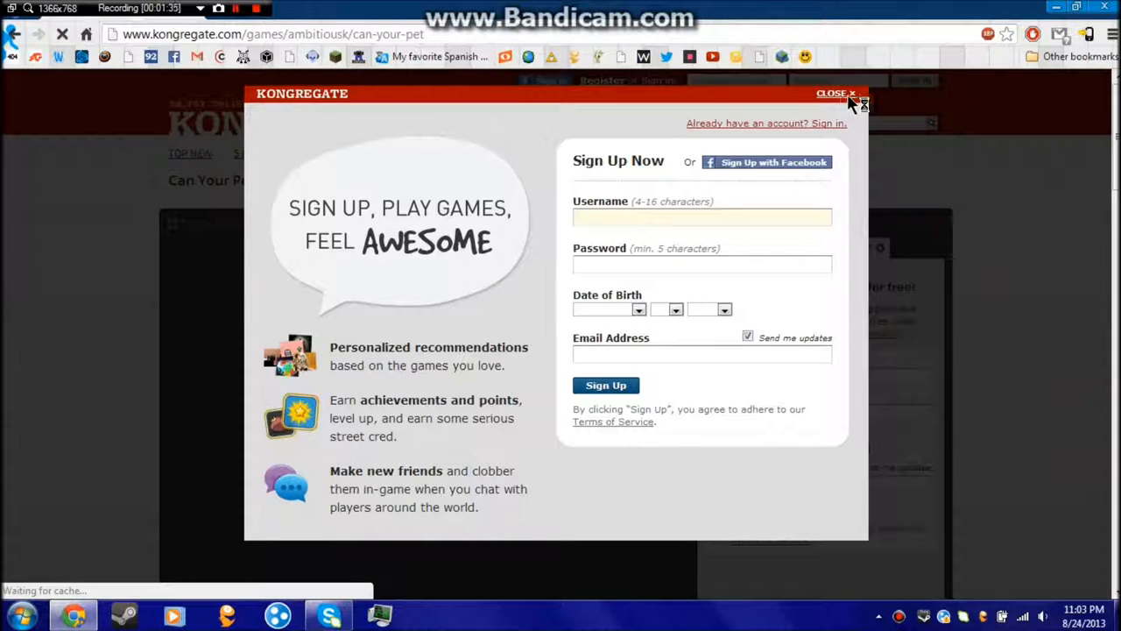
click(862, 92)
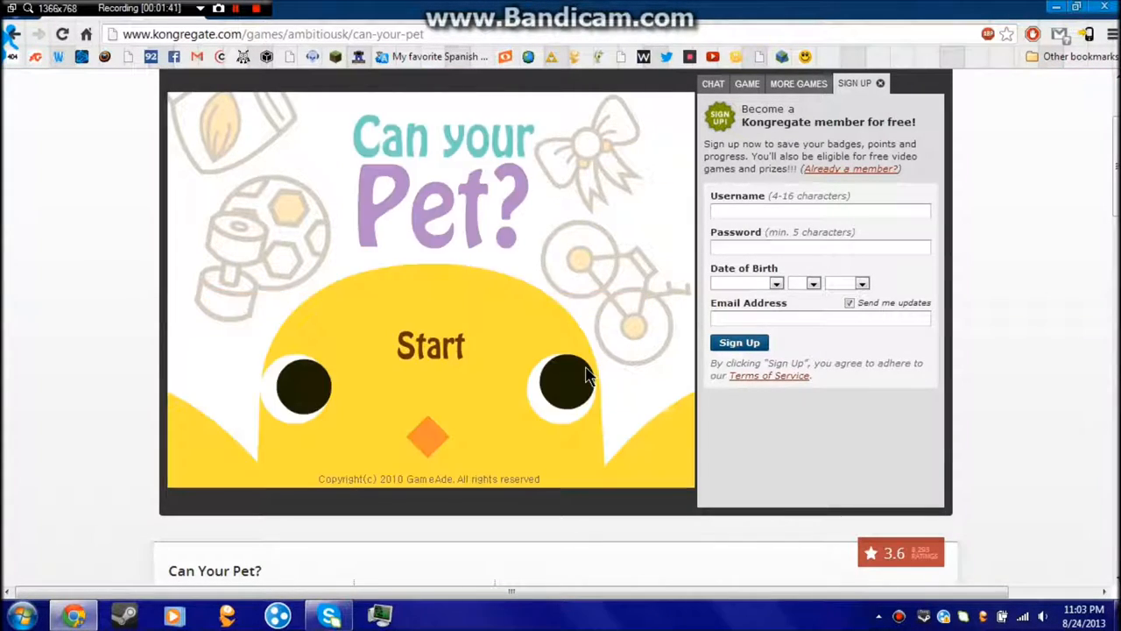
mouse_move(561, 337)
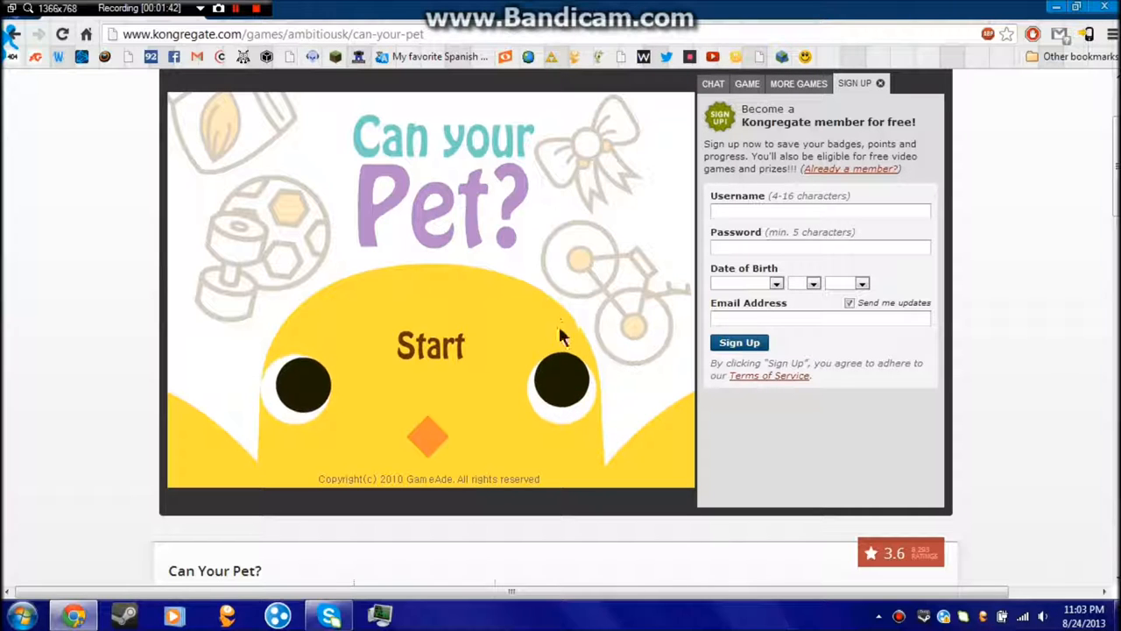
mouse_move(473, 289)
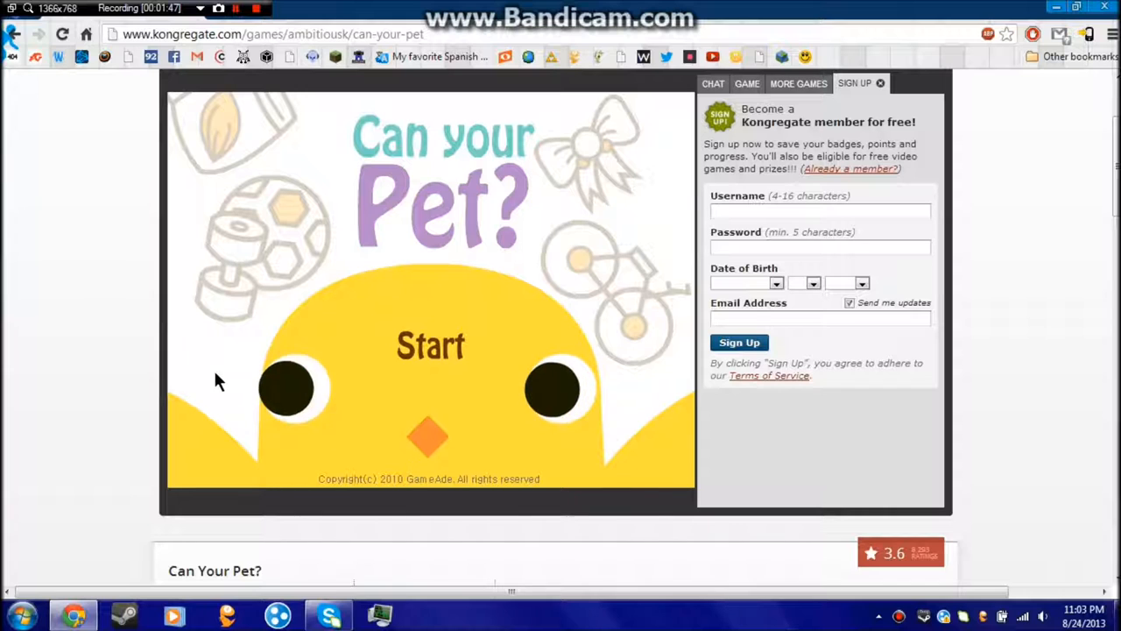
mouse_move(302, 389)
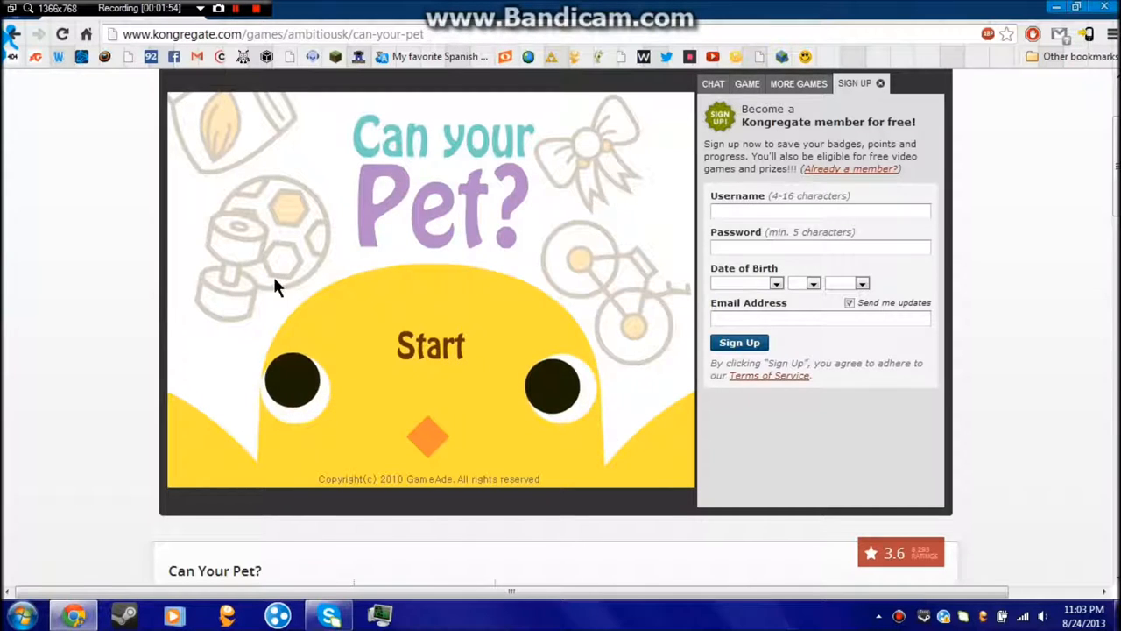
mouse_move(306, 364)
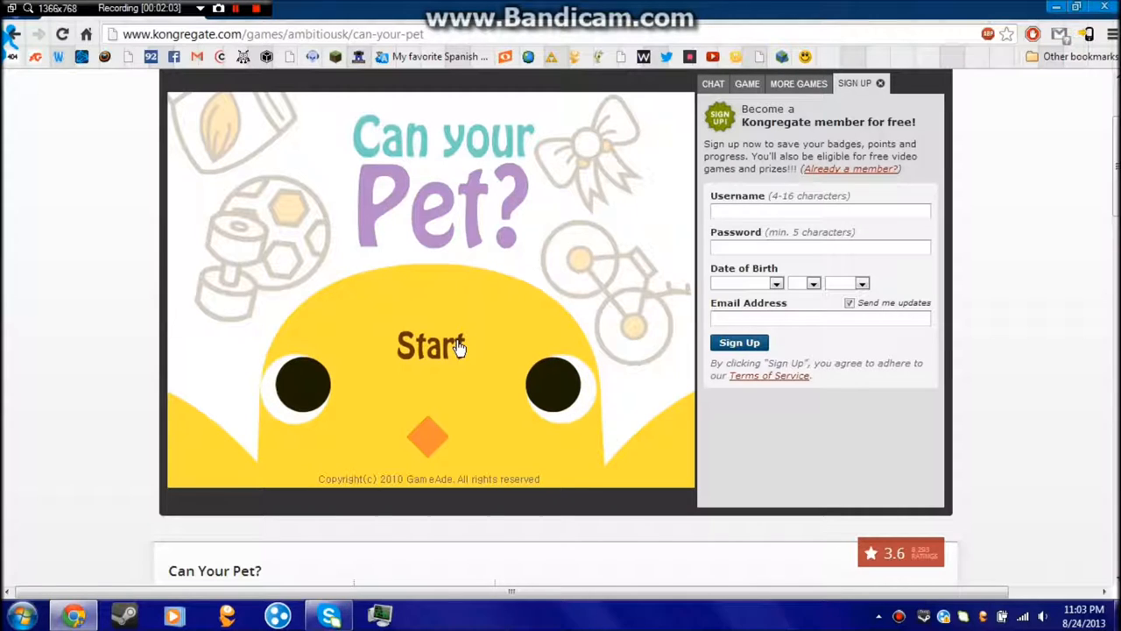
click(431, 345)
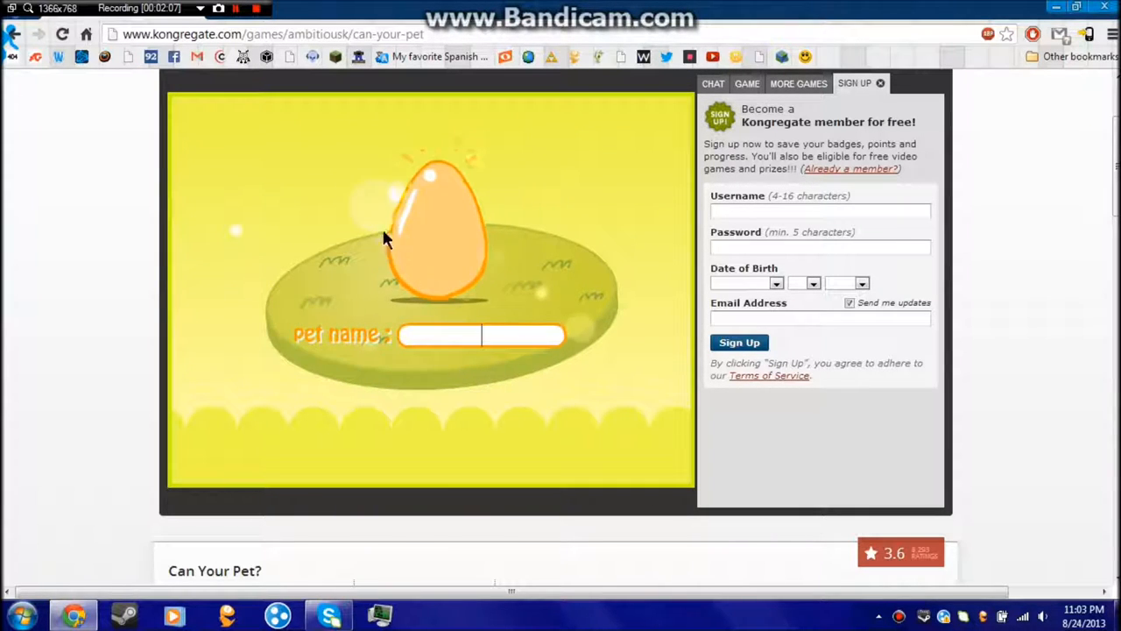
mouse_move(499, 300)
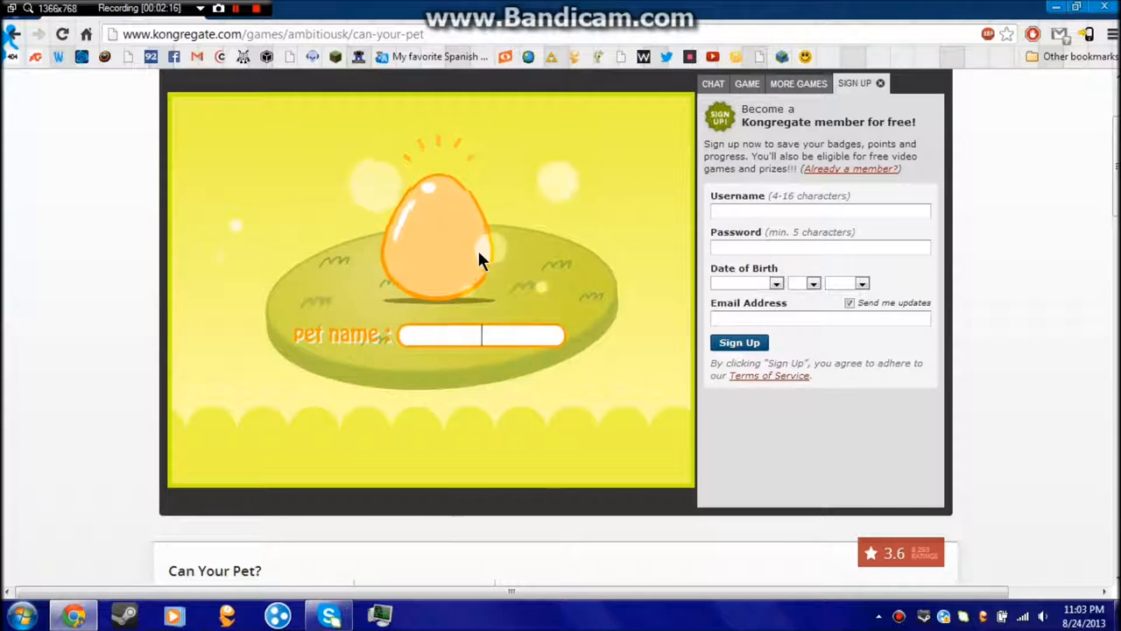
text(baldy)
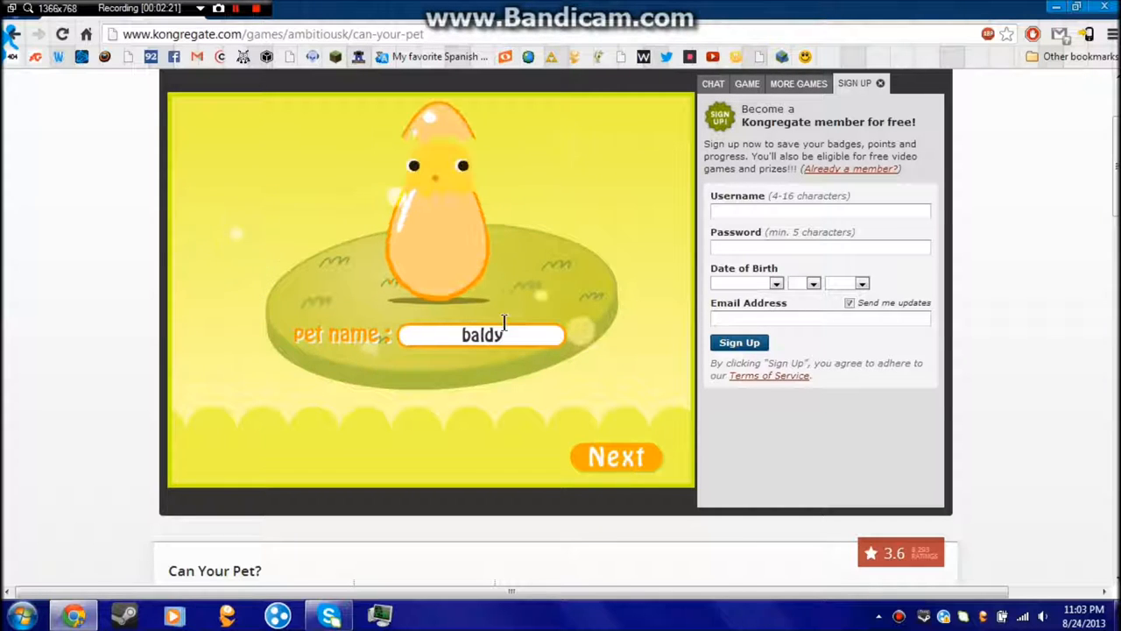
click(616, 456)
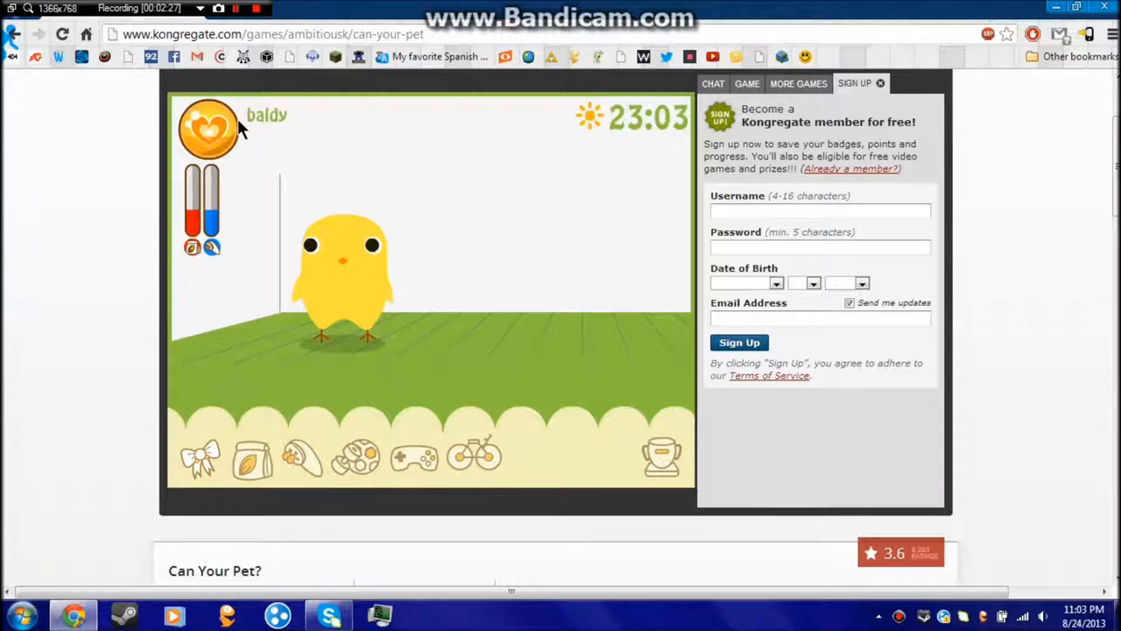
mouse_move(613, 129)
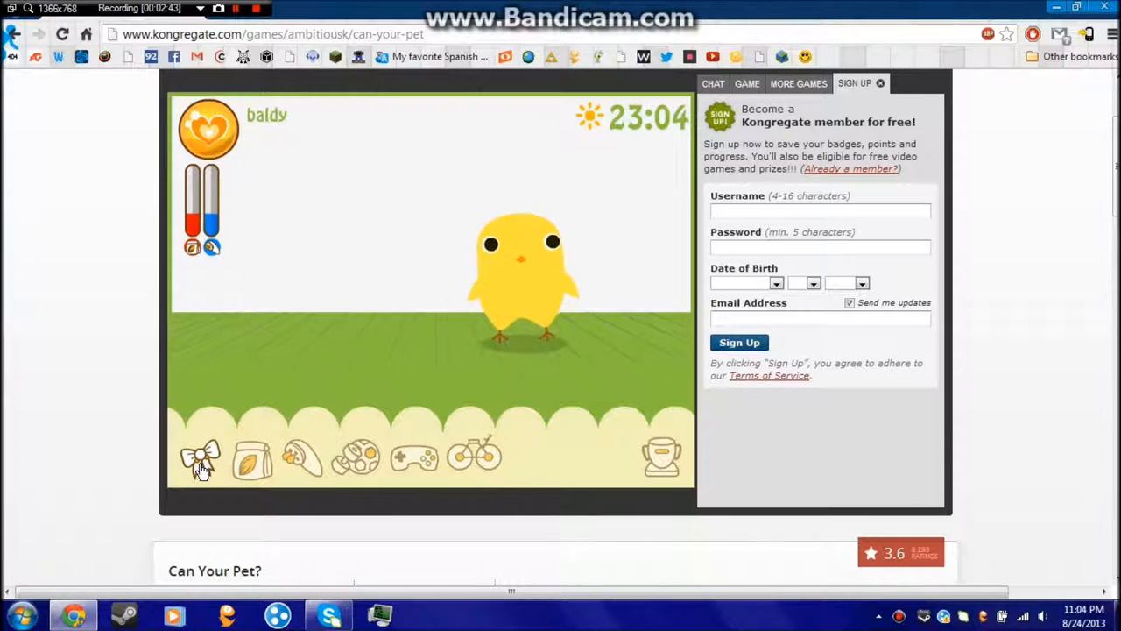
Give the chick swirl head markings, after briefly trying a hair clip
click(200, 456)
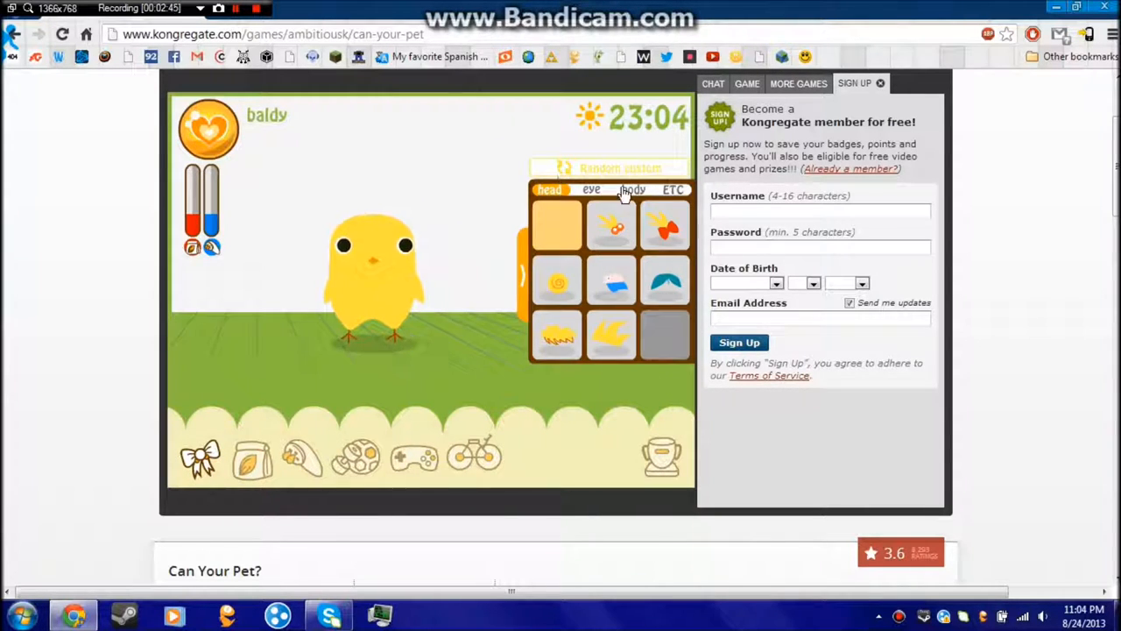
mouse_move(611, 295)
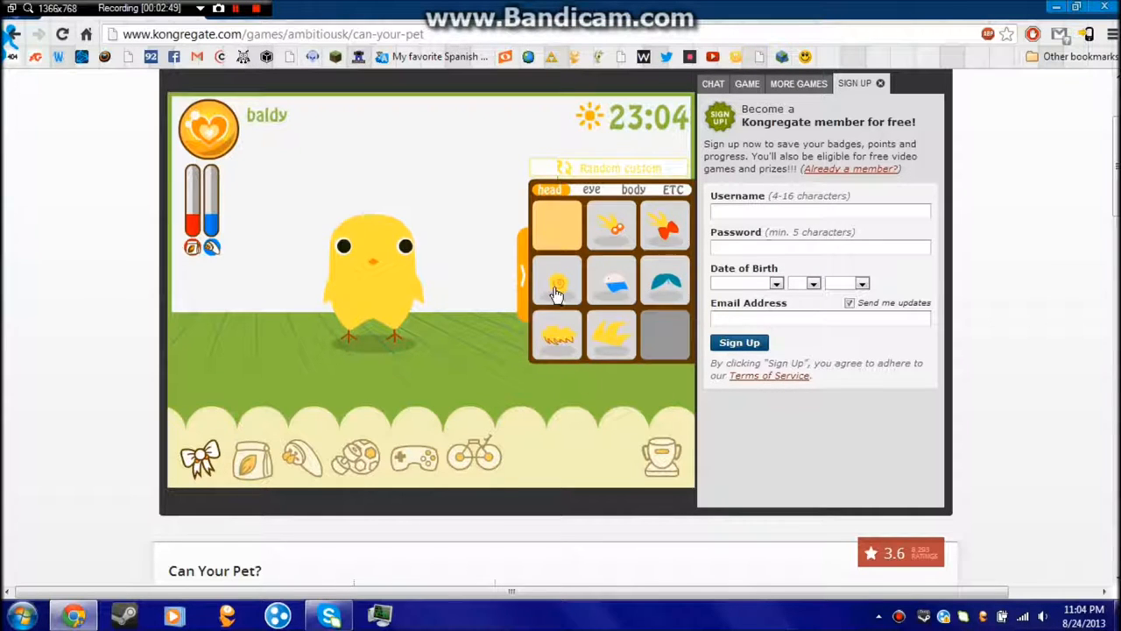
click(557, 283)
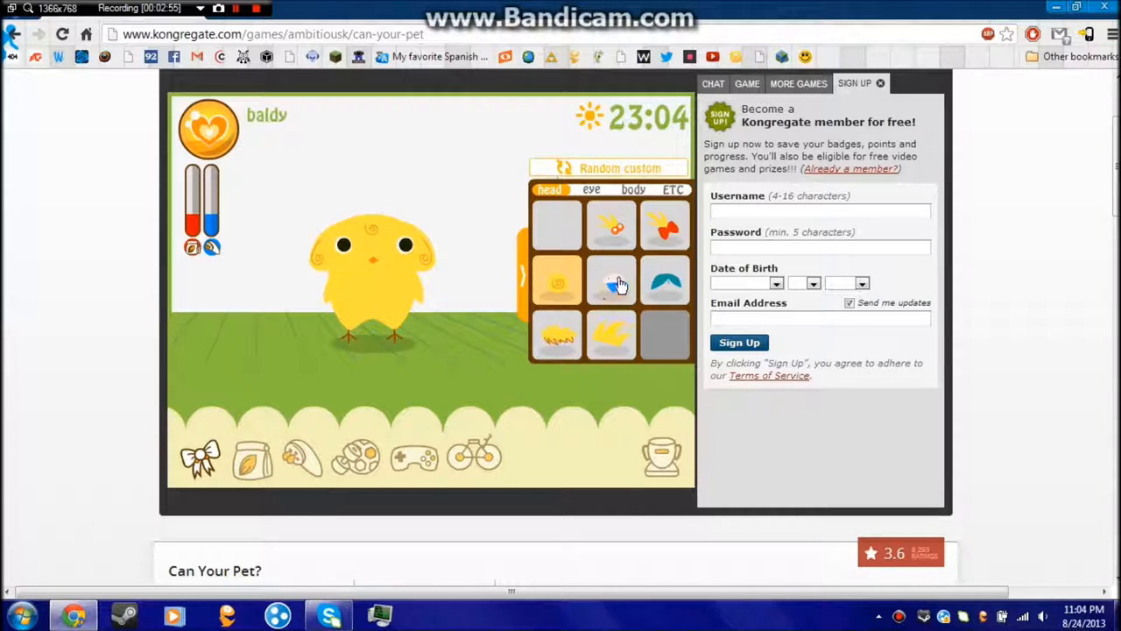
click(611, 281)
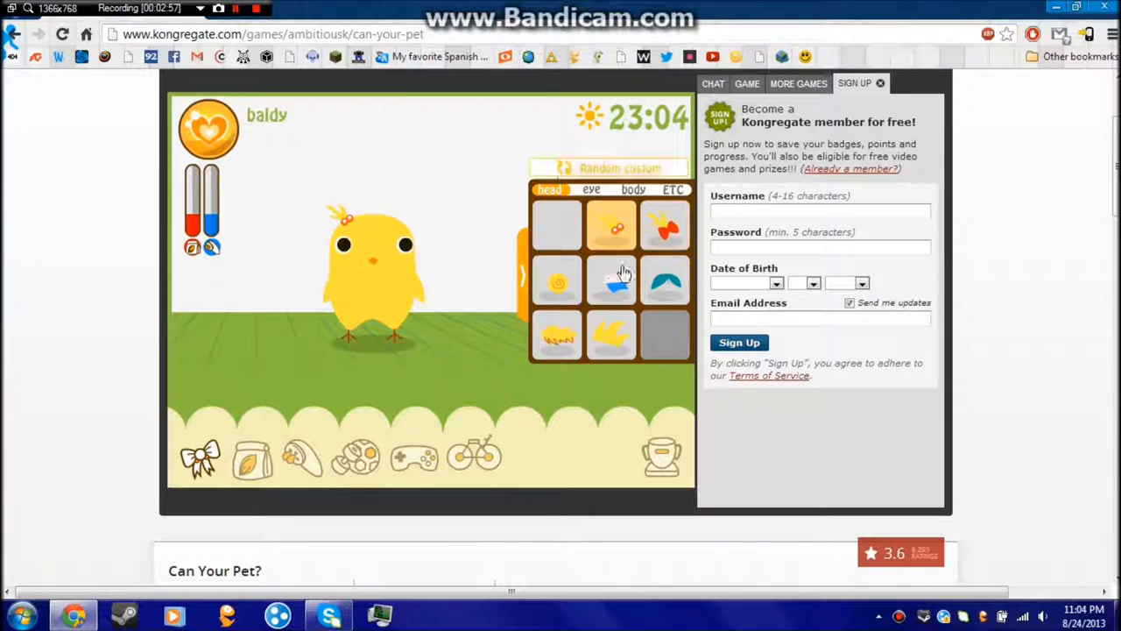
right_click(556, 280)
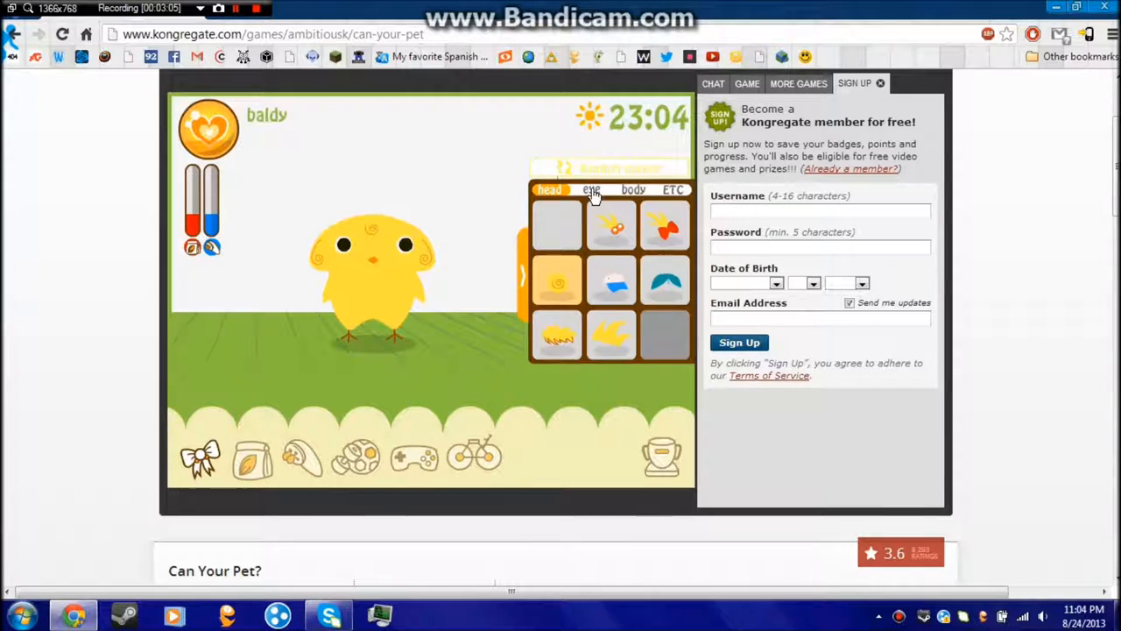
Set the chick's eyes to crossed-out X eyes after trying eyelashes and dot eyes
click(591, 190)
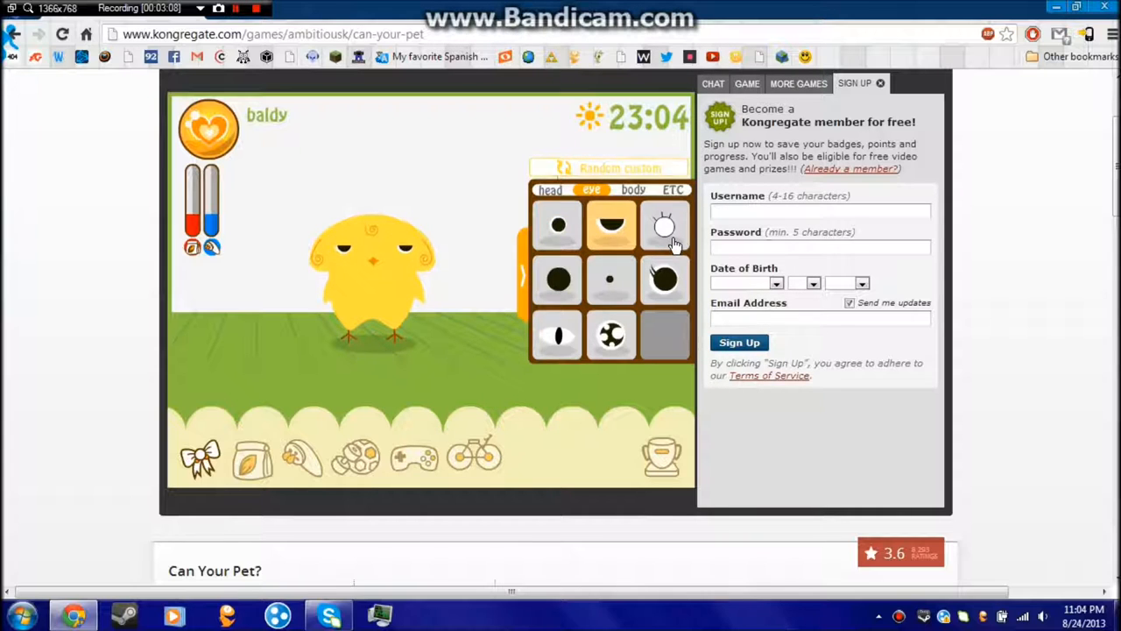
click(664, 279)
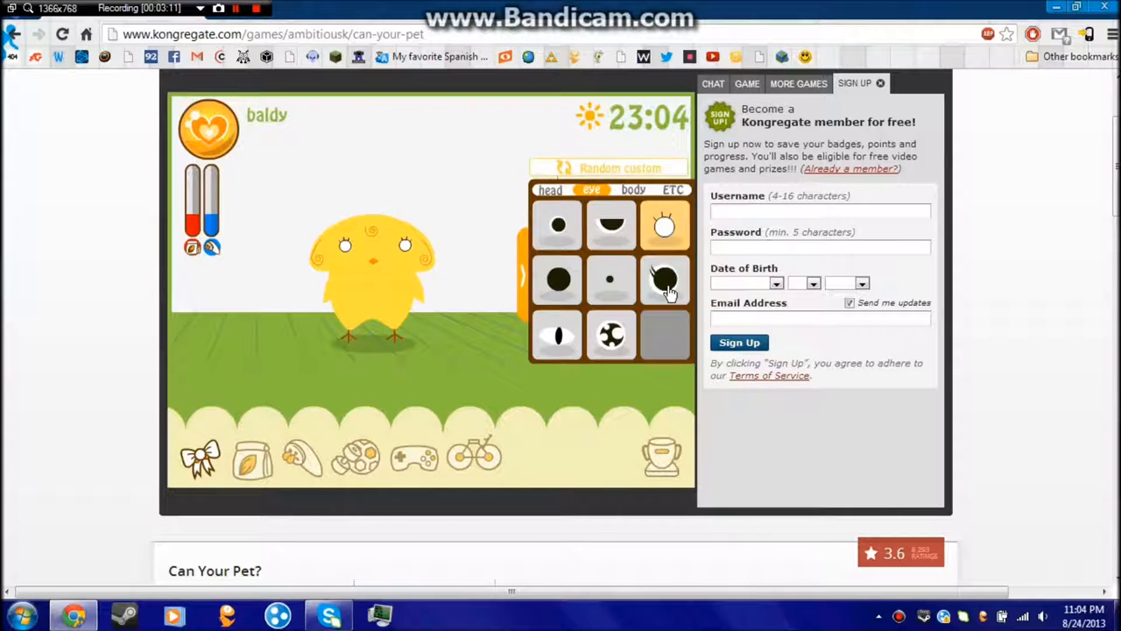
click(611, 278)
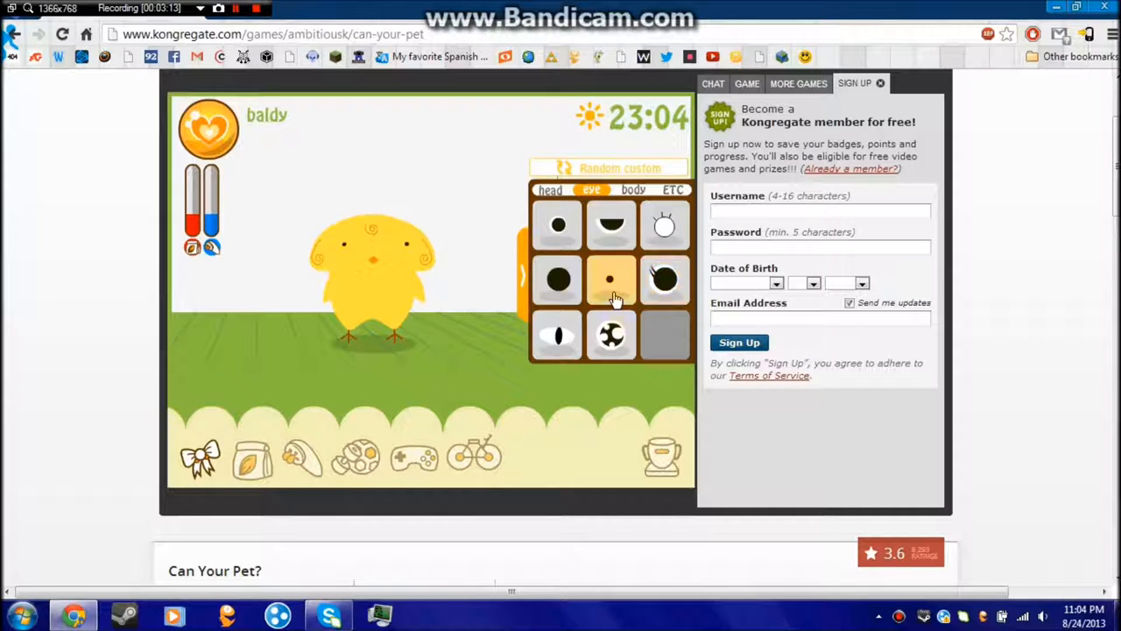
click(610, 279)
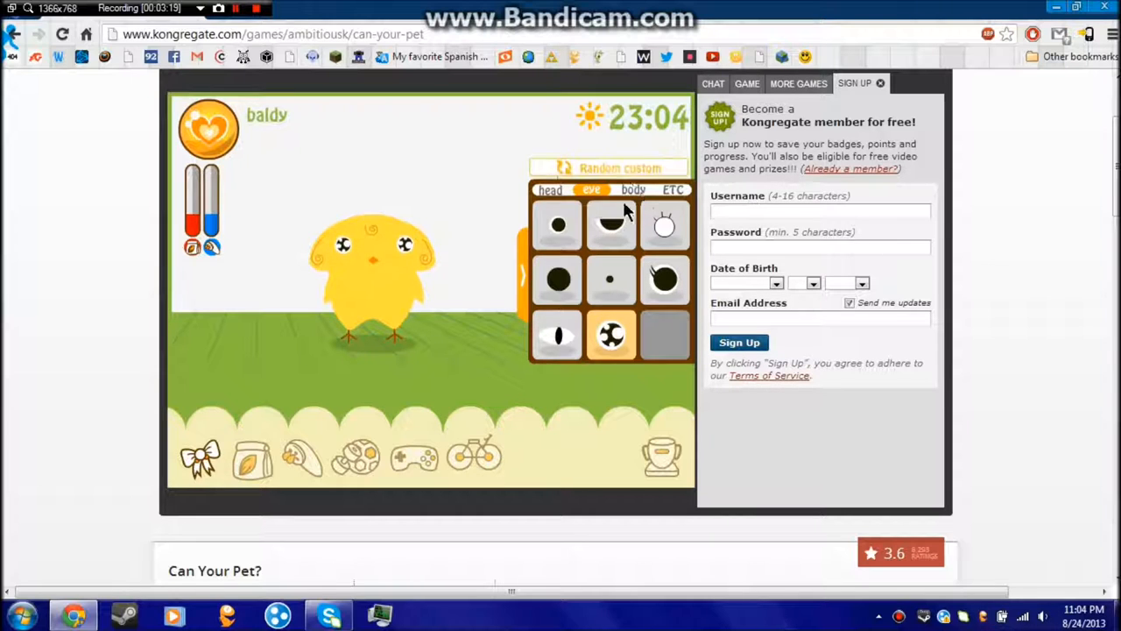
click(632, 189)
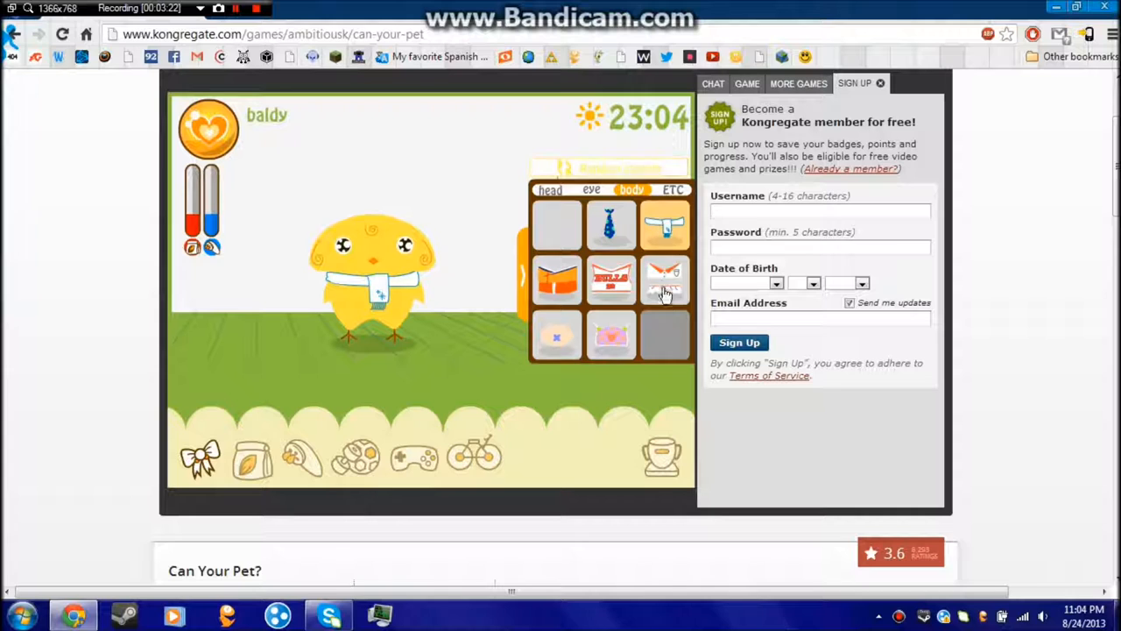
Add a belly bandage patch and stitched scar, trying scribble and blush, then close customization
click(664, 279)
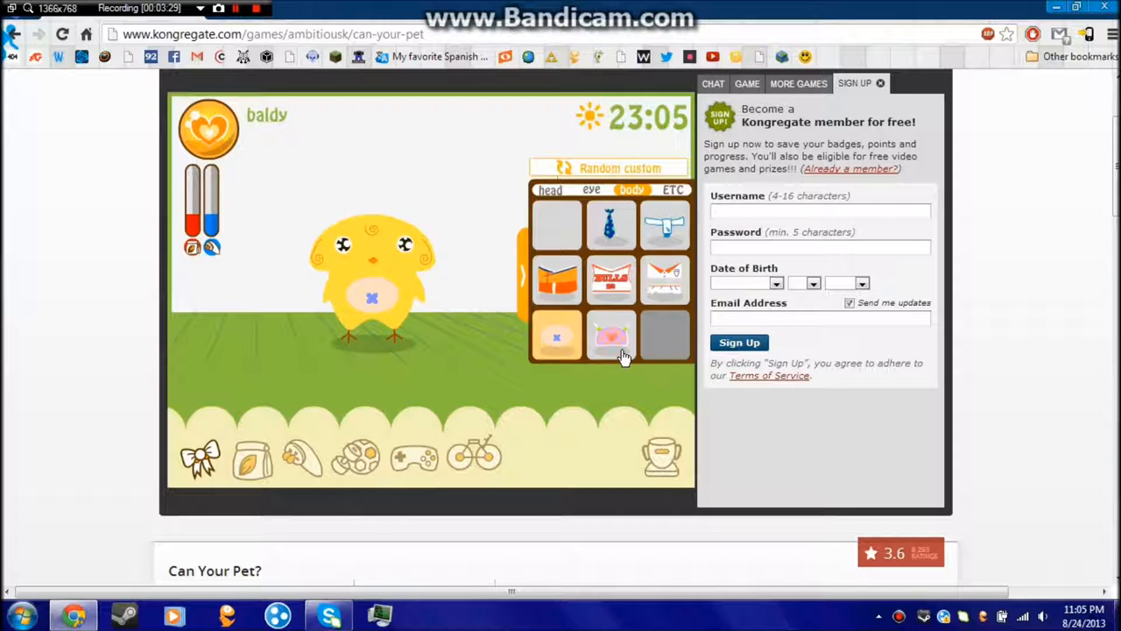
click(557, 337)
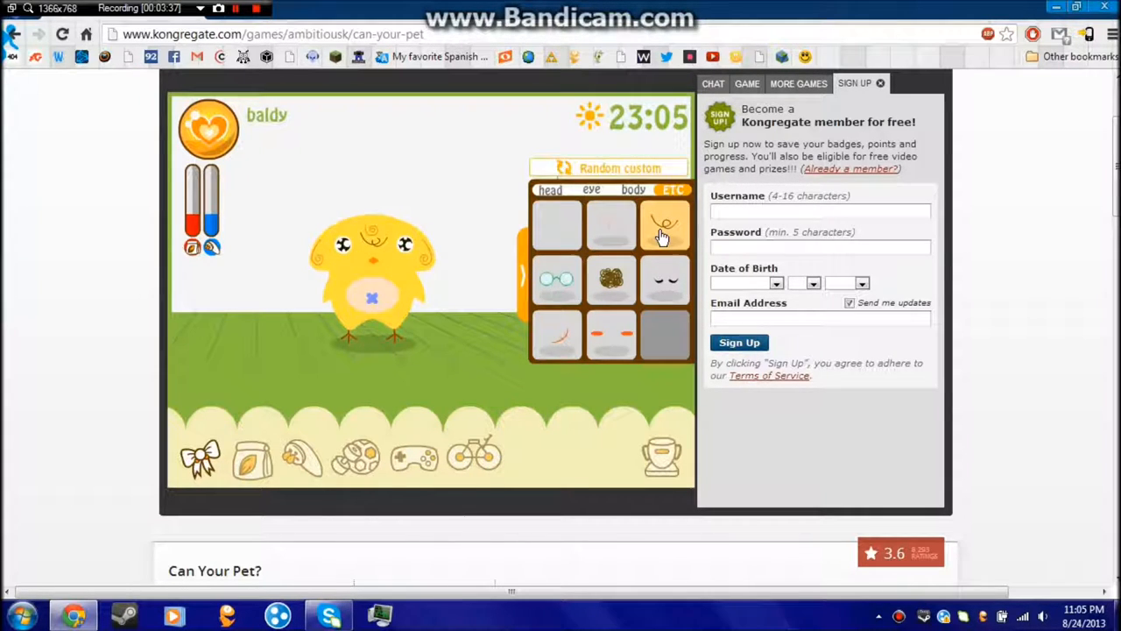
click(556, 280)
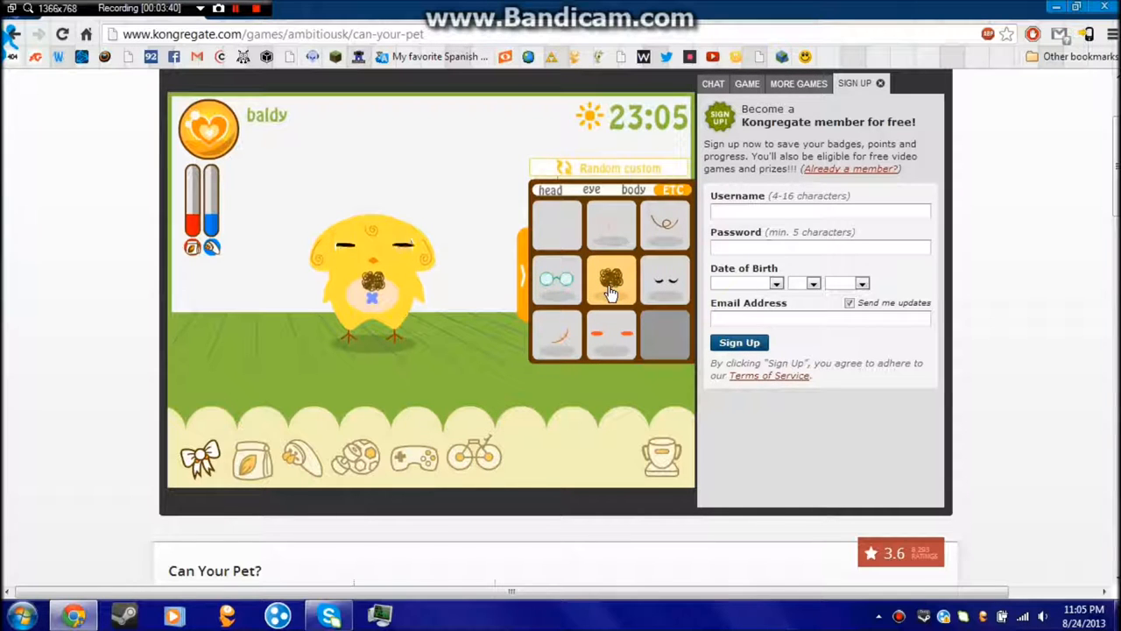
click(665, 280)
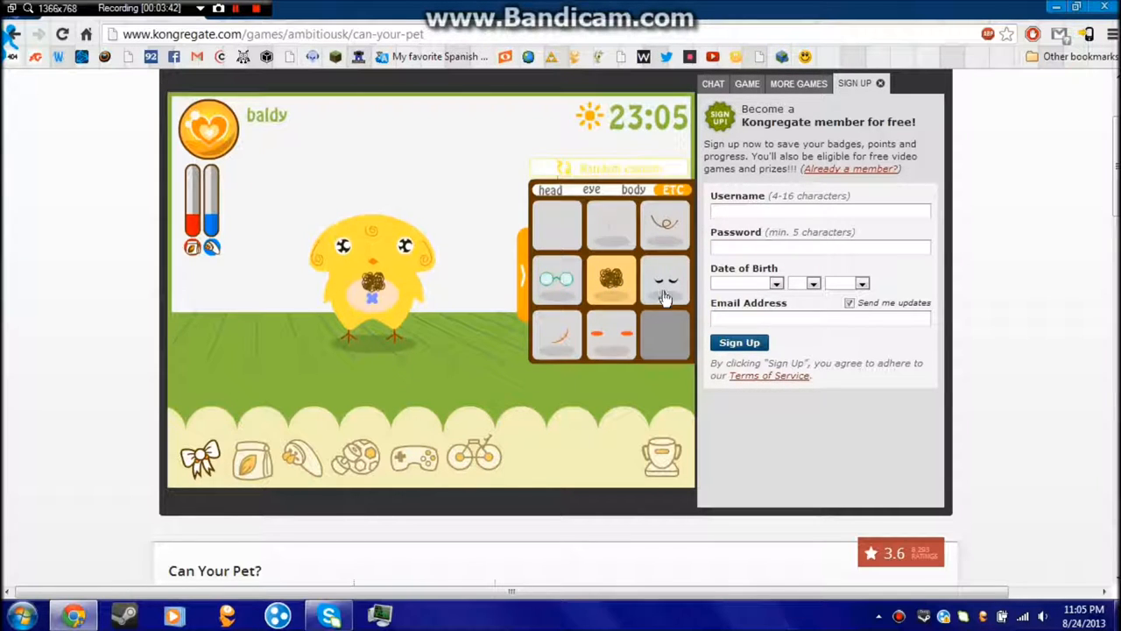
click(665, 281)
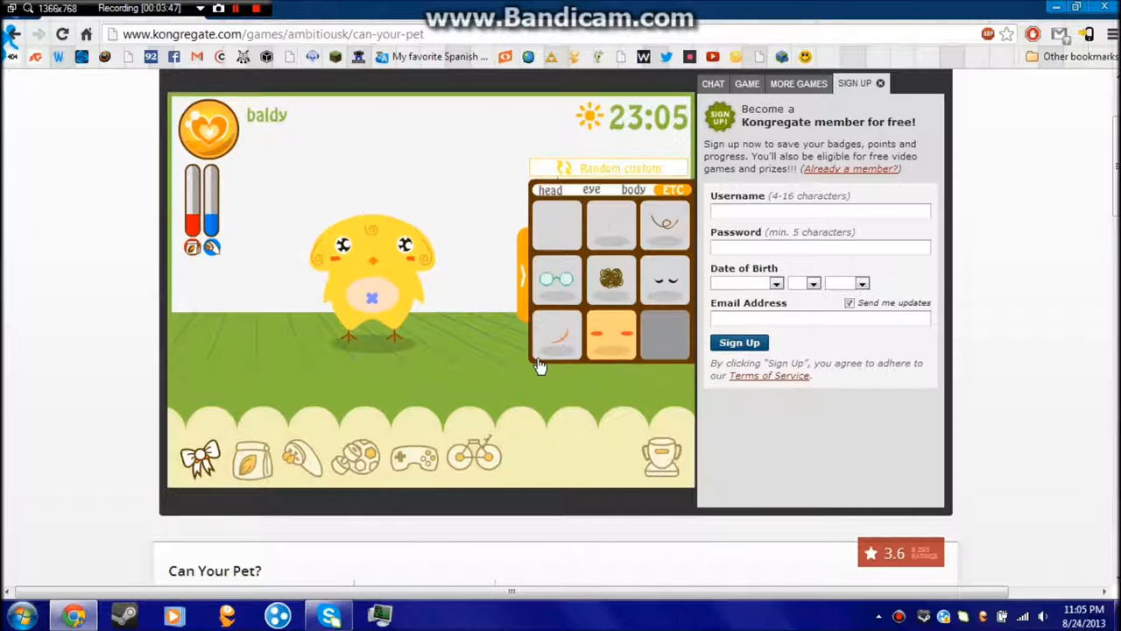
click(558, 335)
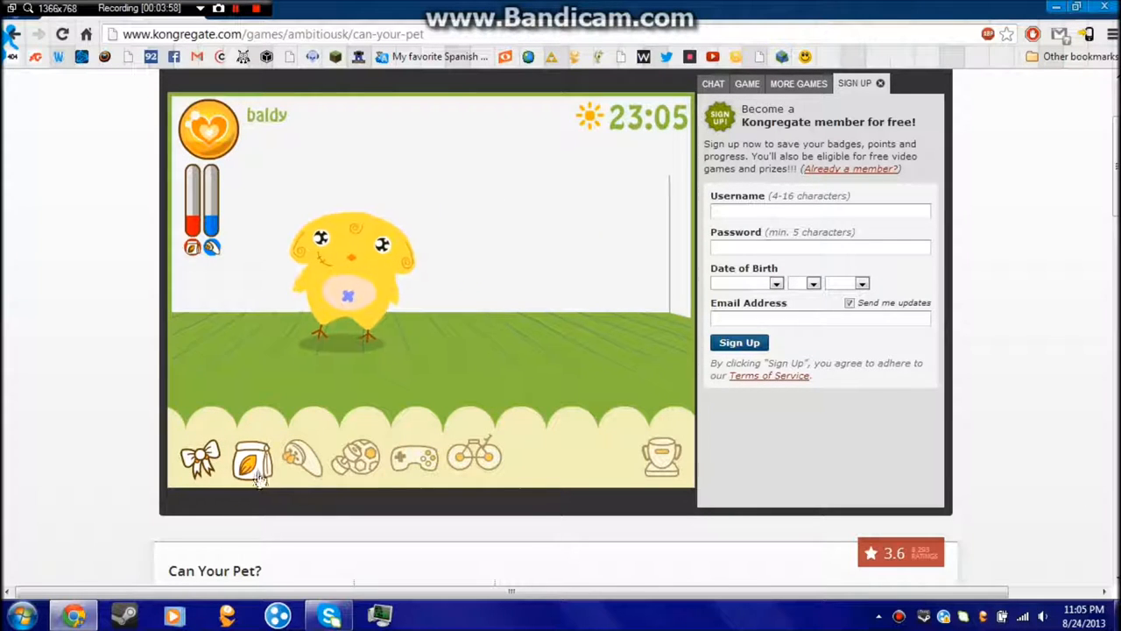
Give the chick food three times until both status meters are full
click(253, 460)
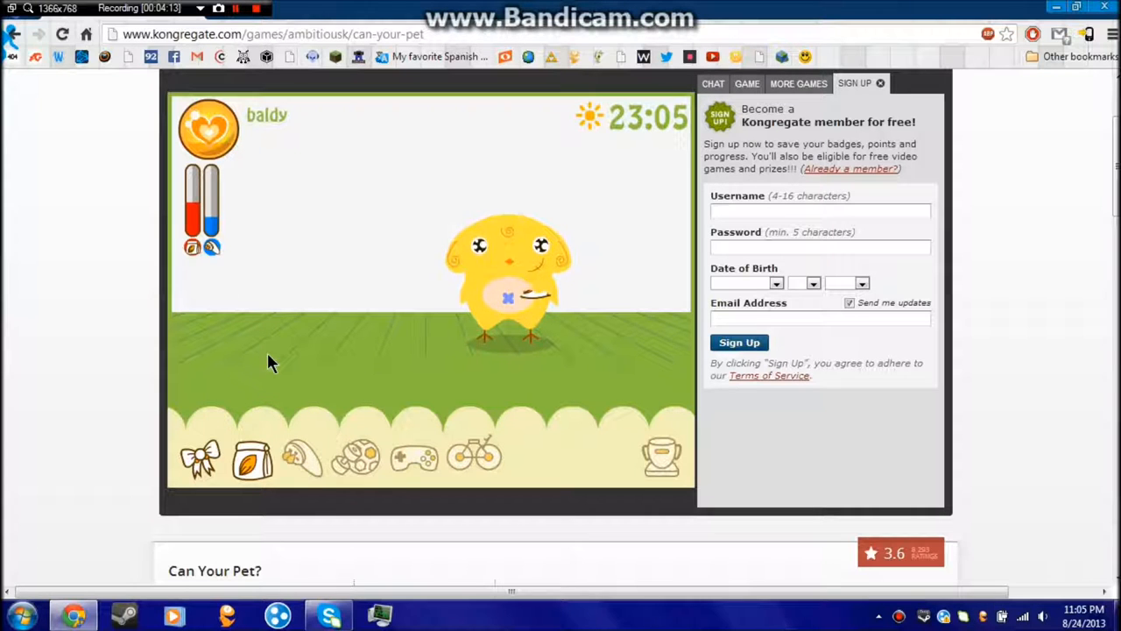
click(252, 455)
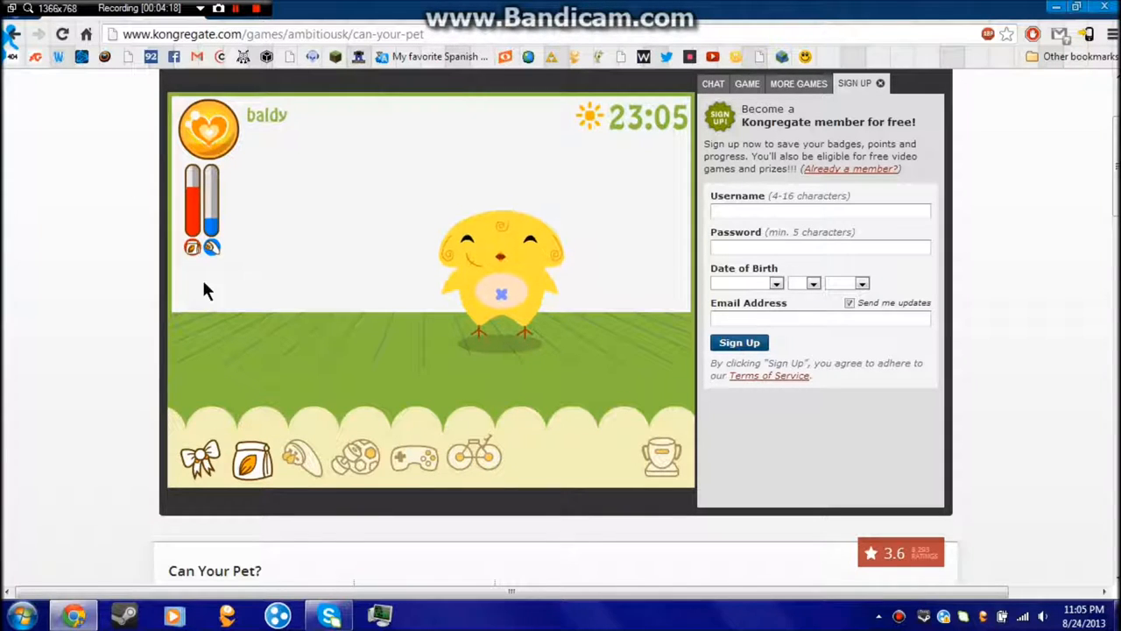
click(252, 455)
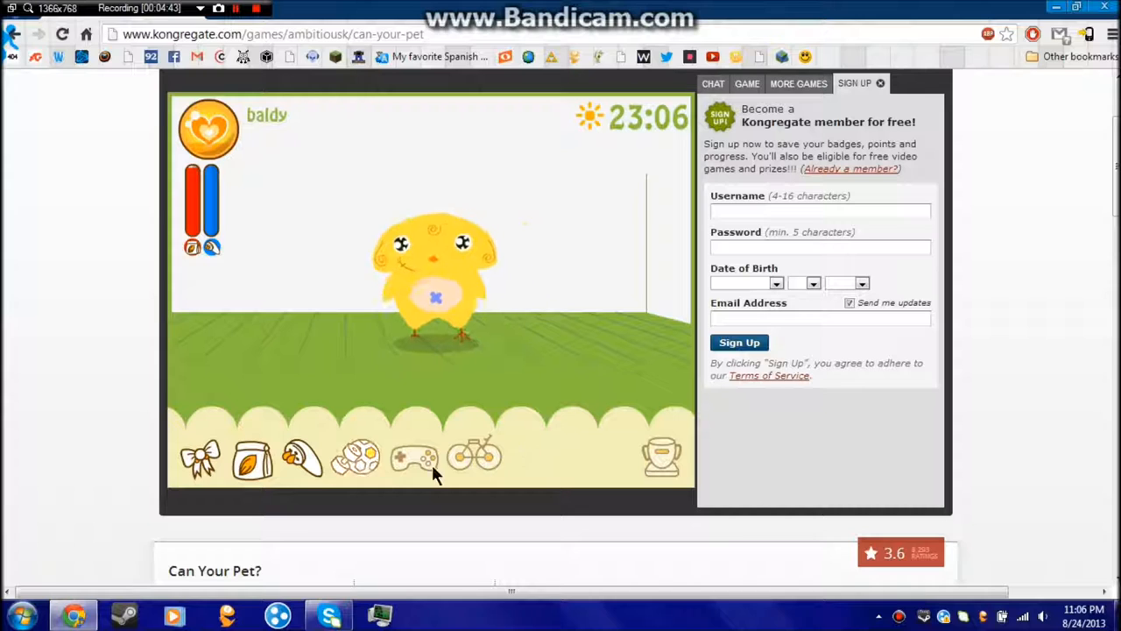
Start the ball game with the chick, leading to the dark ending credits
click(355, 455)
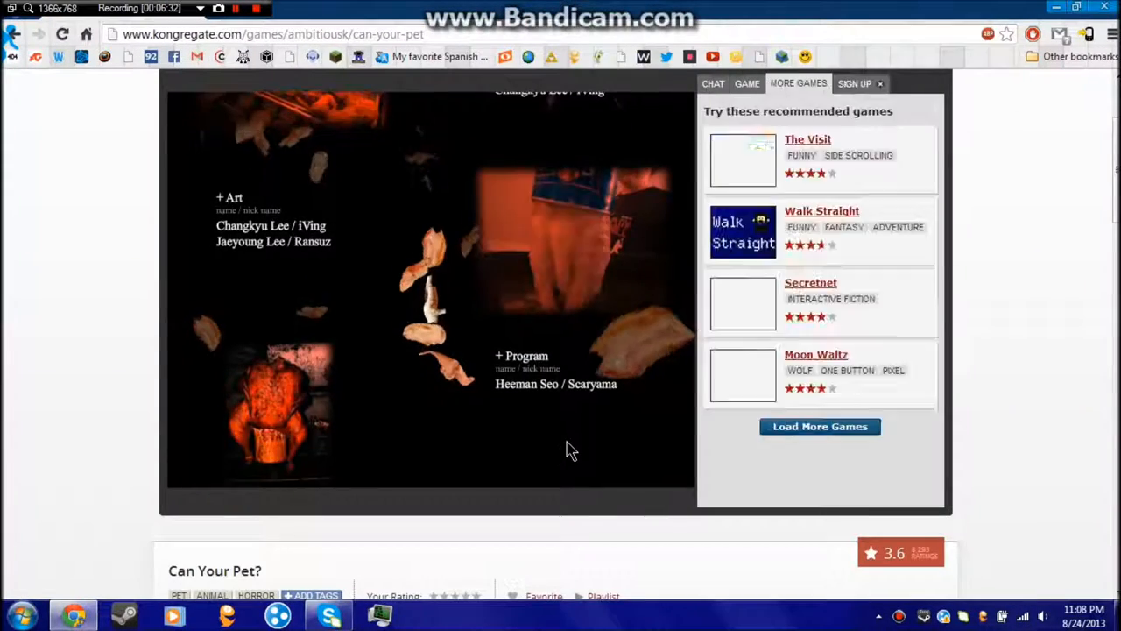
scroll(down, 3)
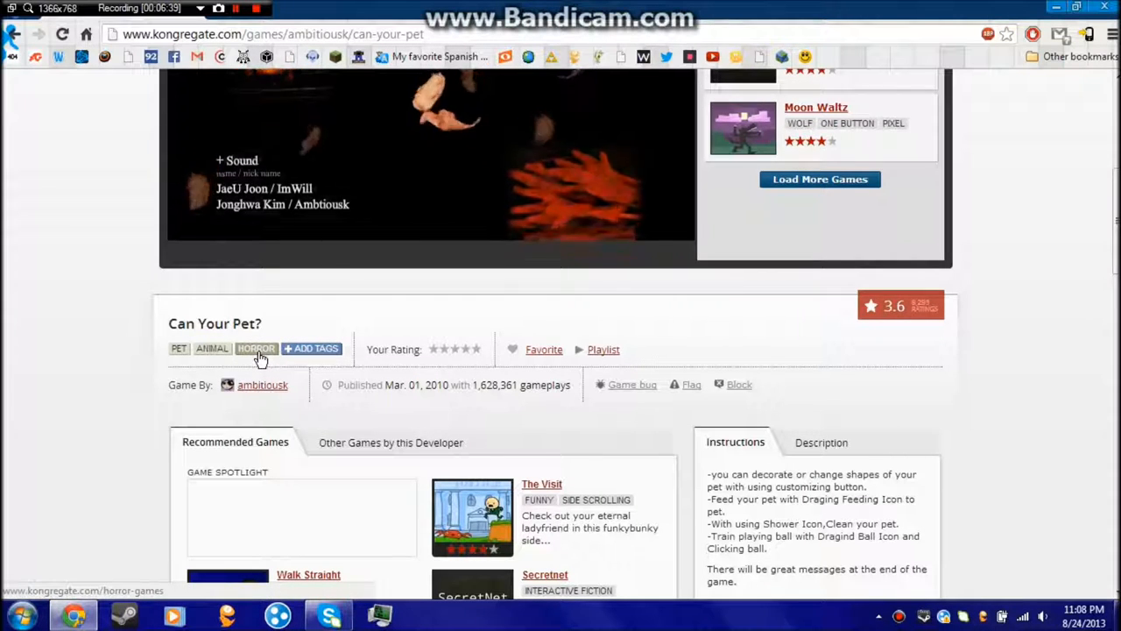
scroll(up, 3)
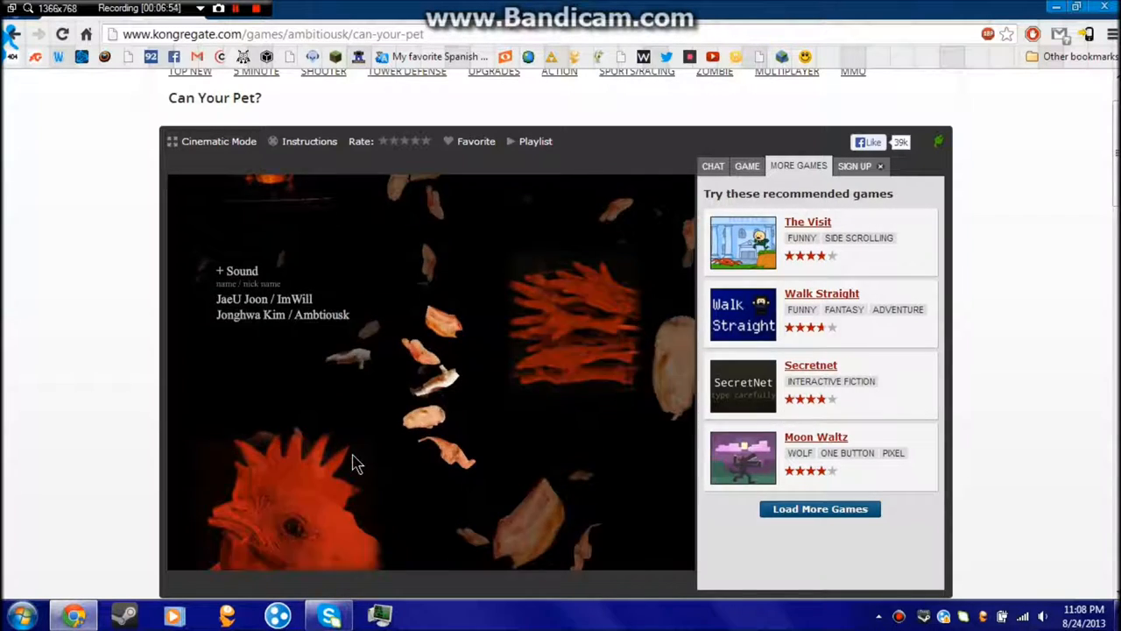
scroll(up, 3)
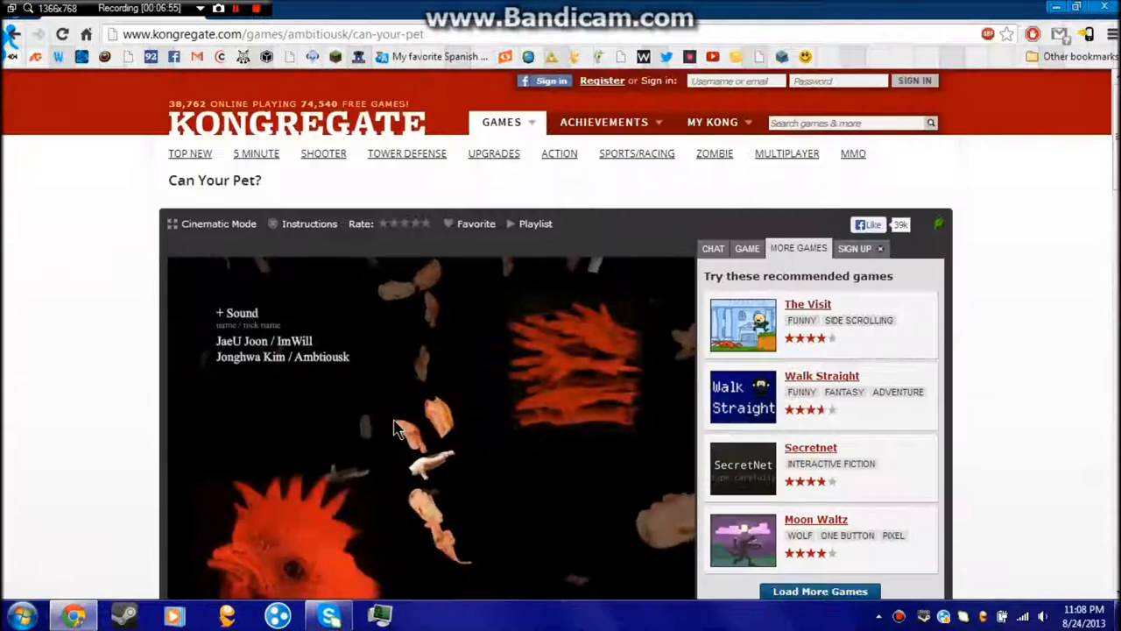
scroll(down, 3)
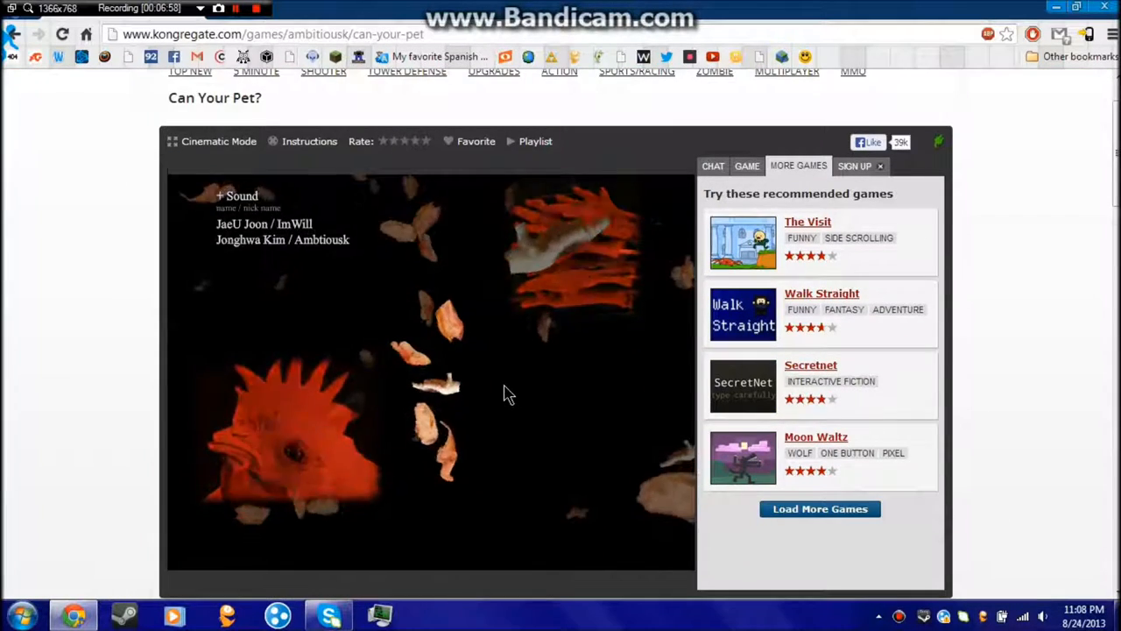
scroll(down, 3)
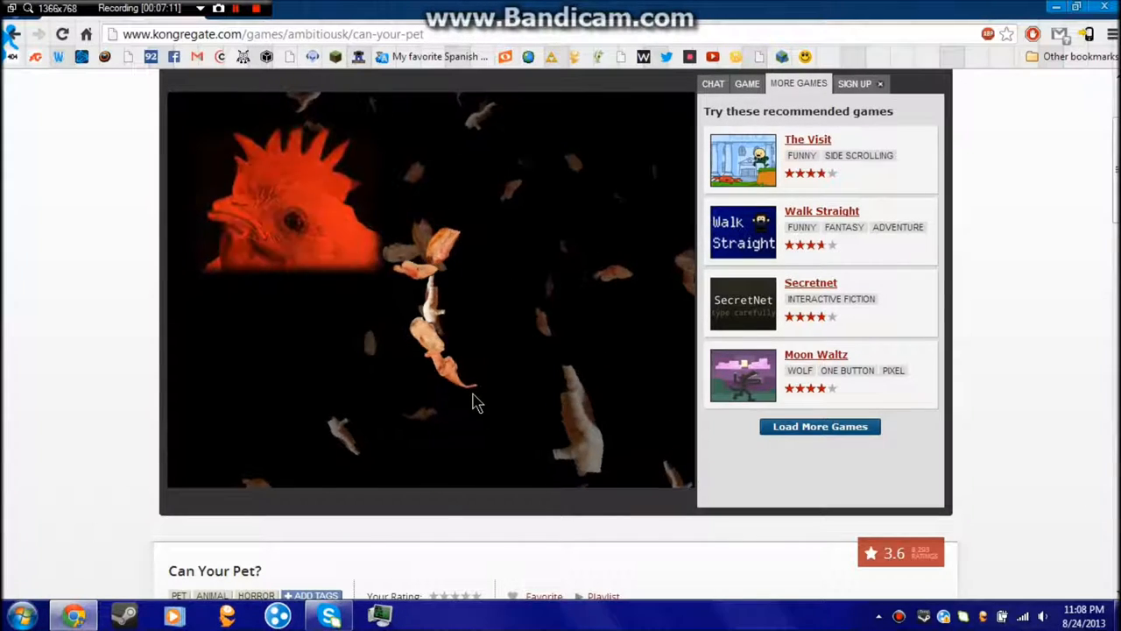
scroll(down, 3)
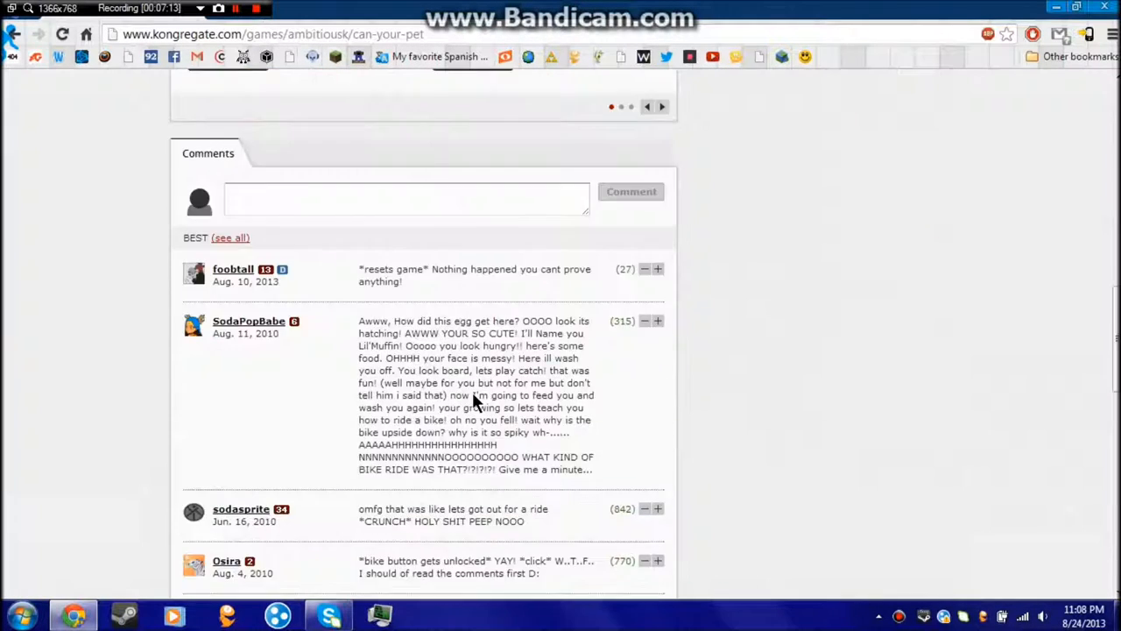
scroll(down, 3)
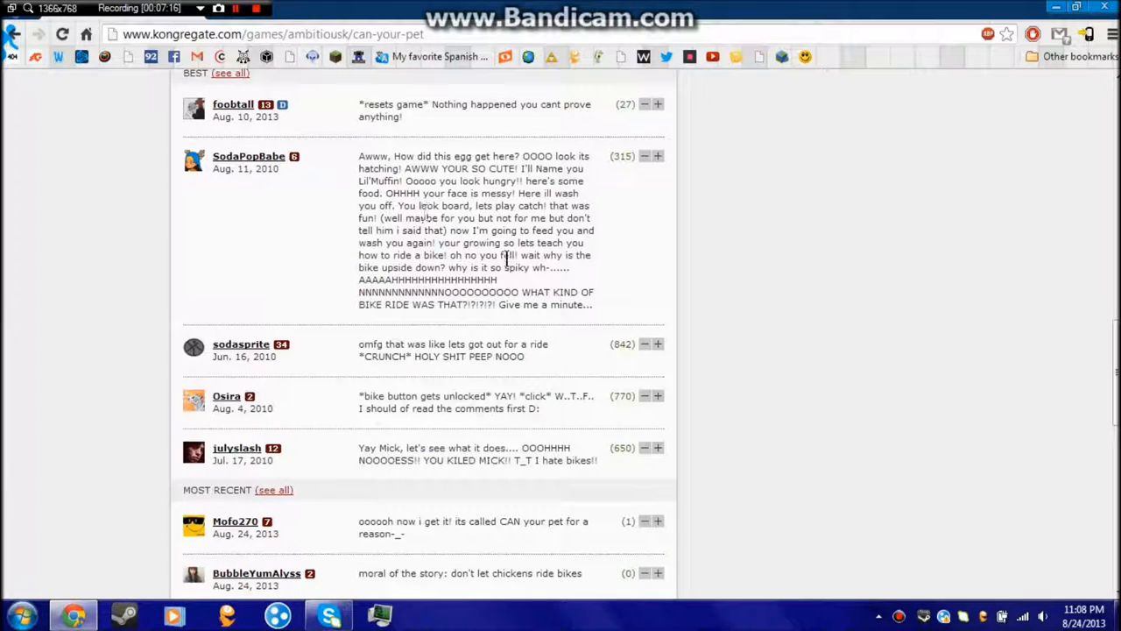
mouse_move(569, 279)
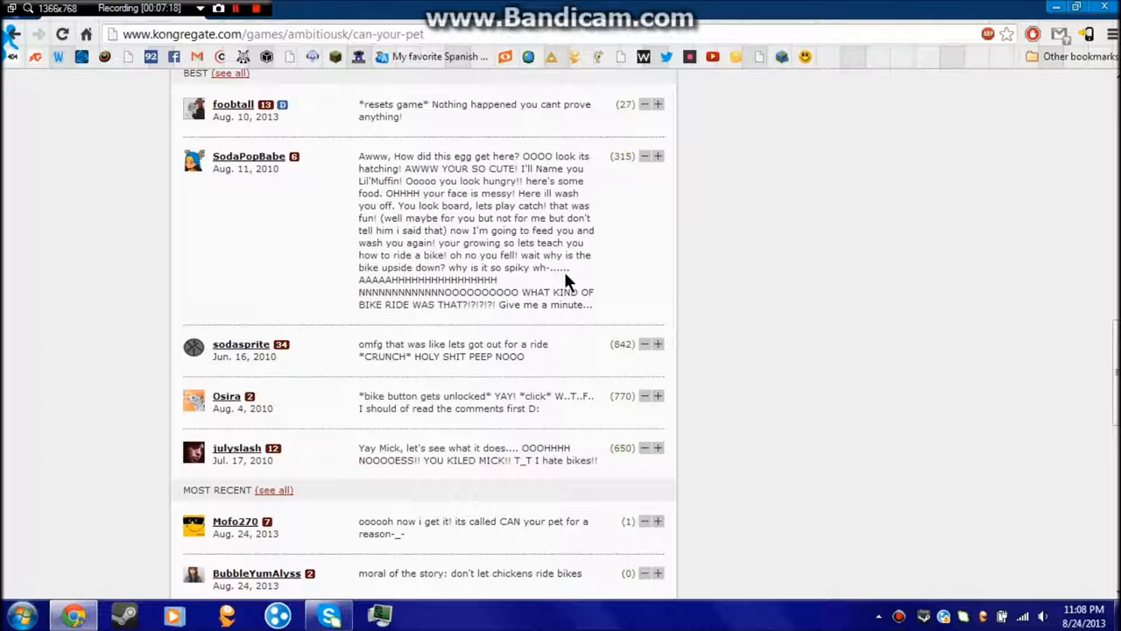
mouse_move(561, 280)
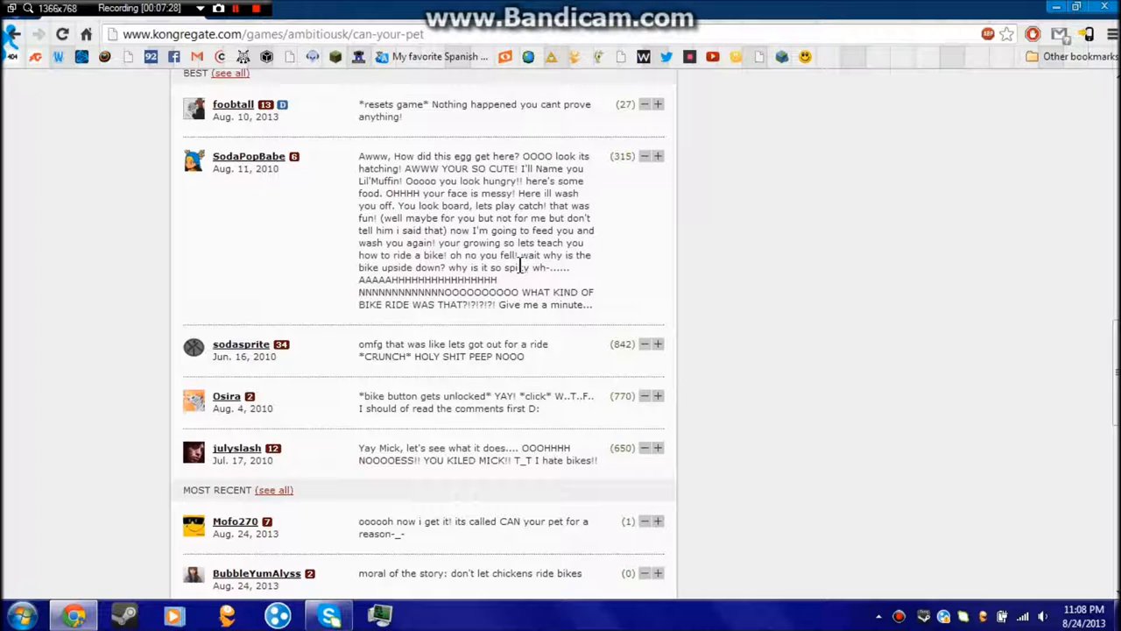
mouse_move(521, 221)
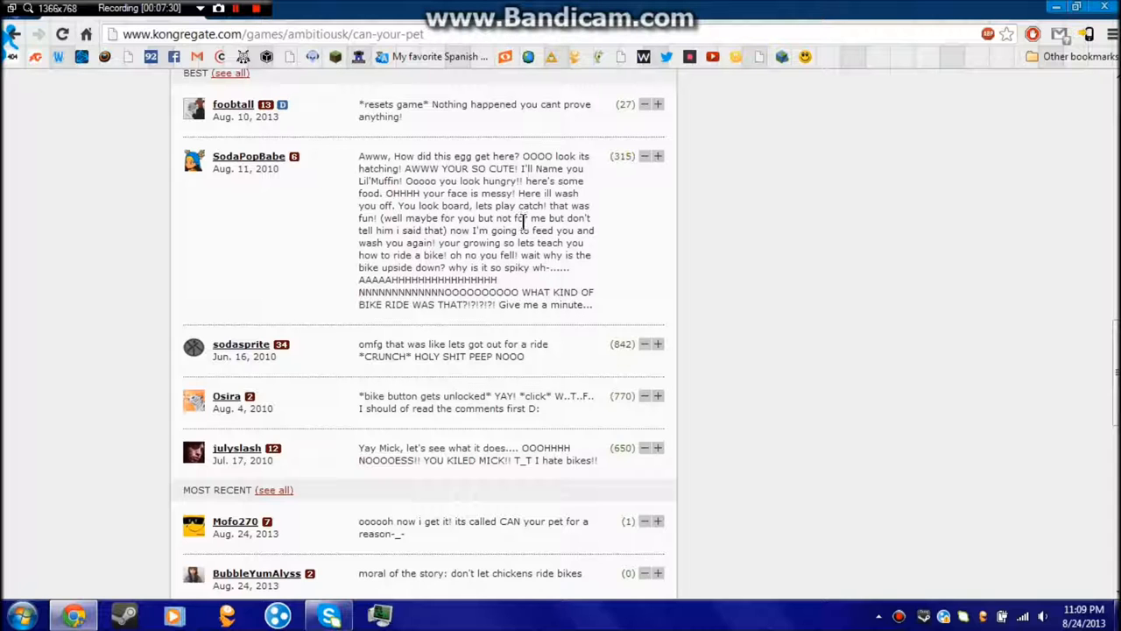
mouse_move(558, 269)
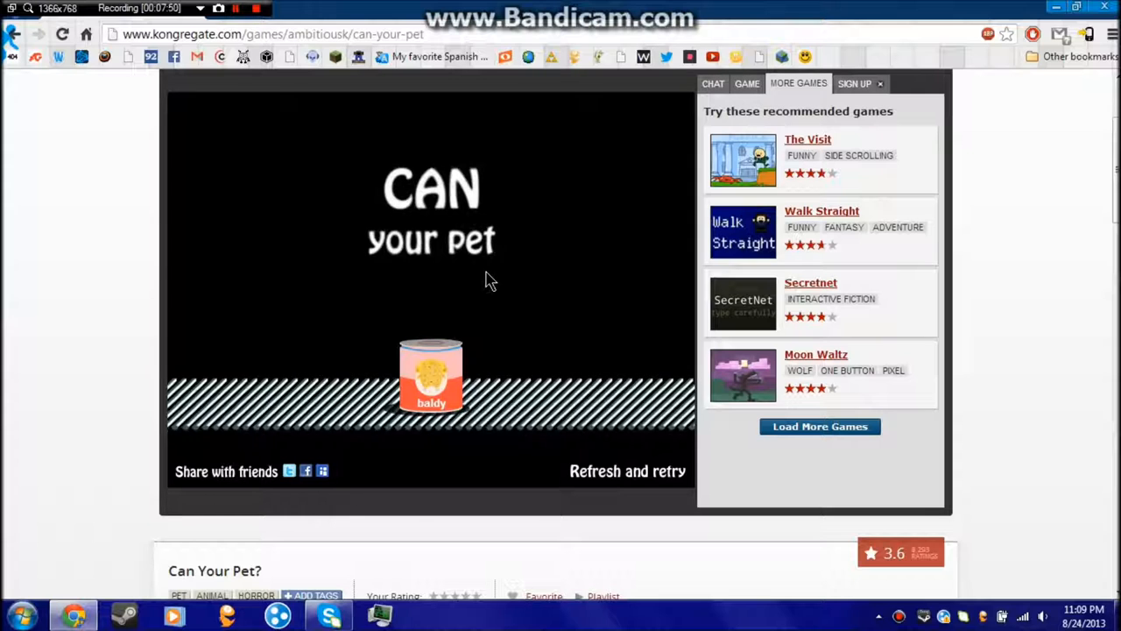
Scroll the page up and down around the game's Refresh and retry screen
scroll(up, 3)
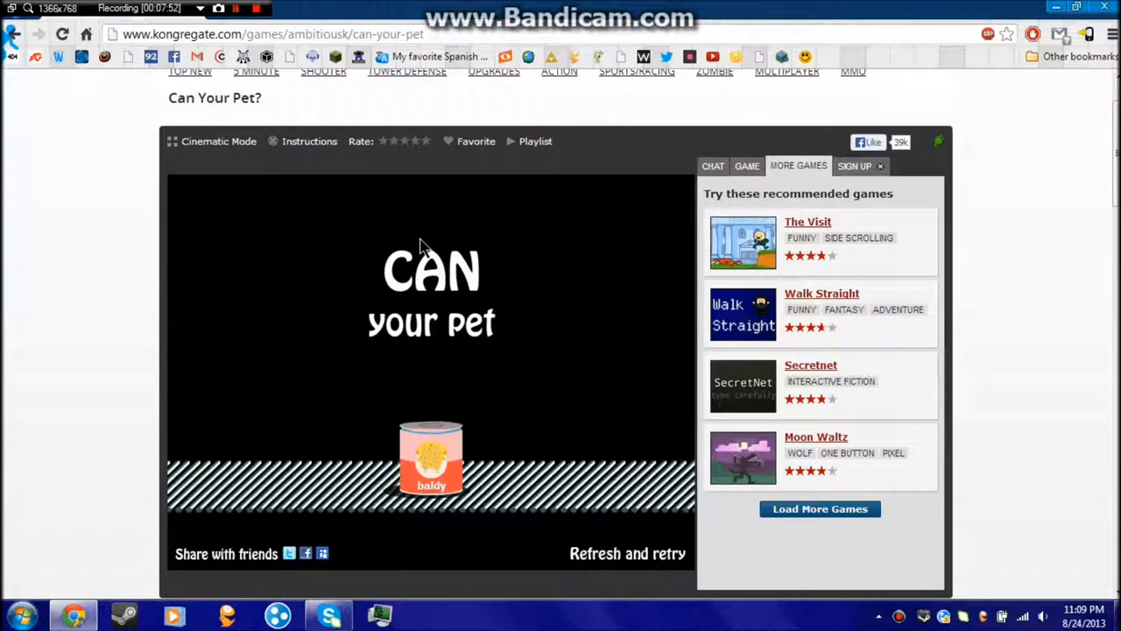
scroll(down, 3)
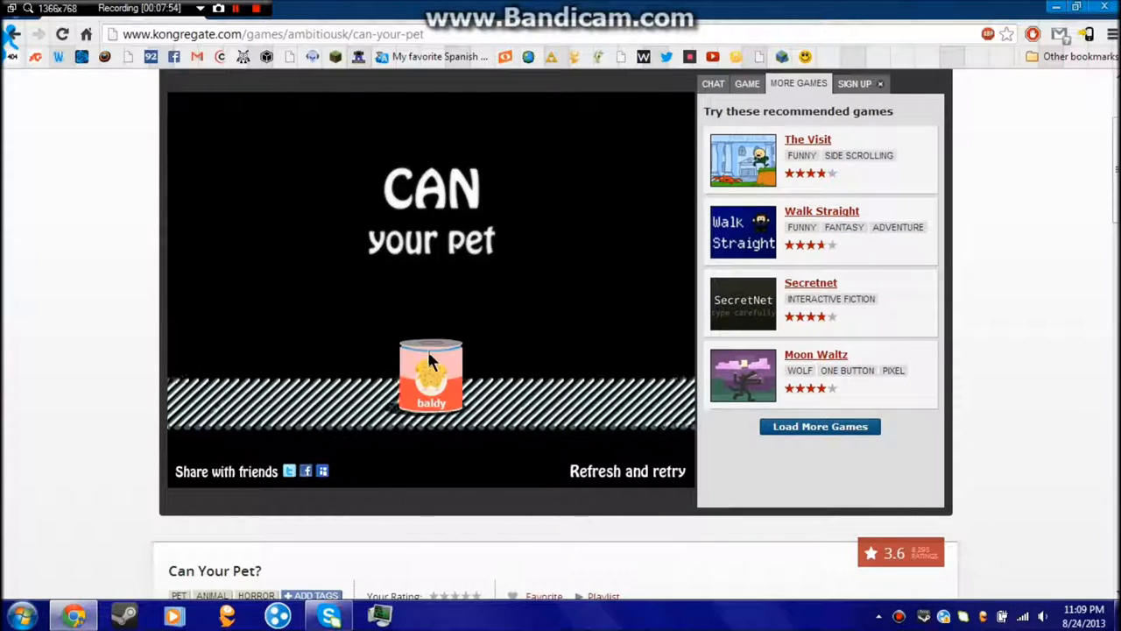
scroll(up, 3)
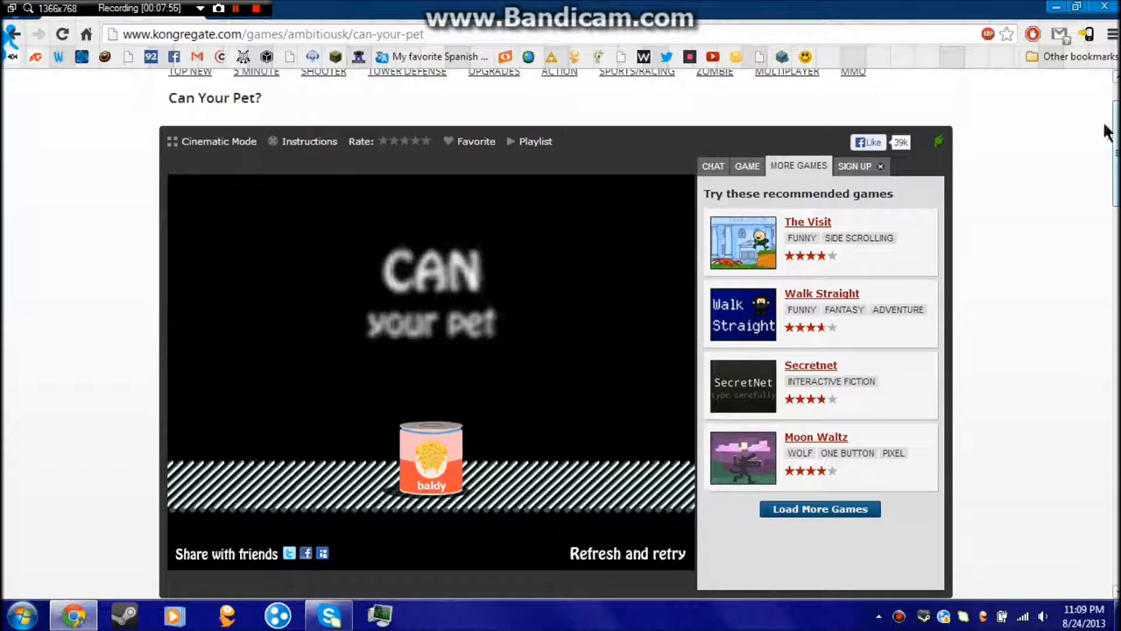
scroll(down, 3)
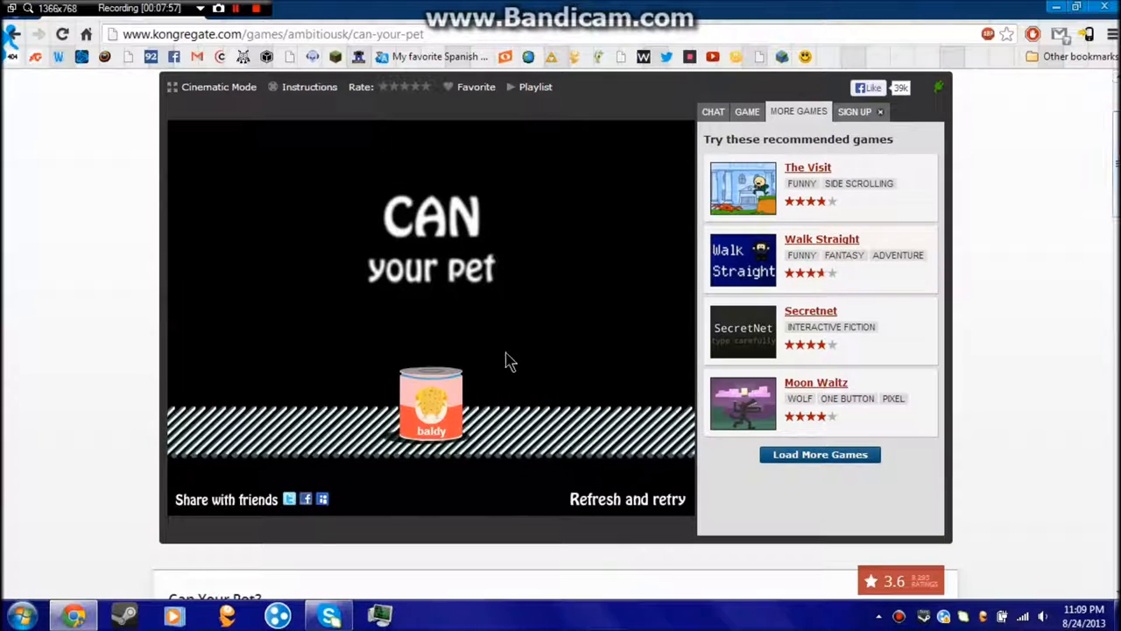
mouse_move(484, 333)
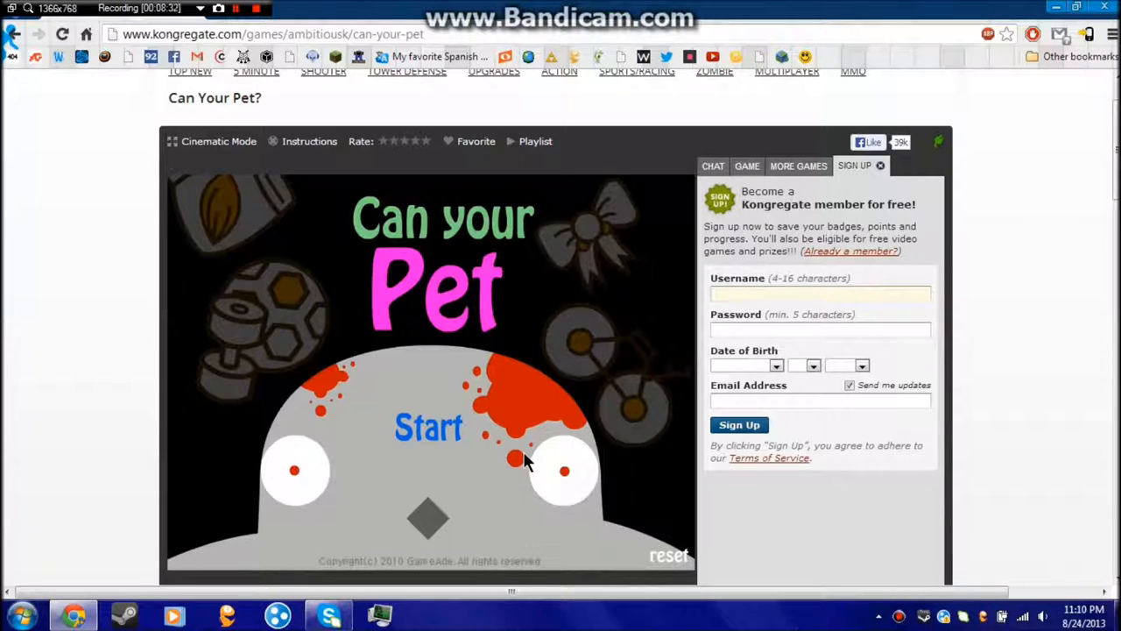
Start a new game, enter 'KFC' as the pet's name, and hatch the chick
click(428, 428)
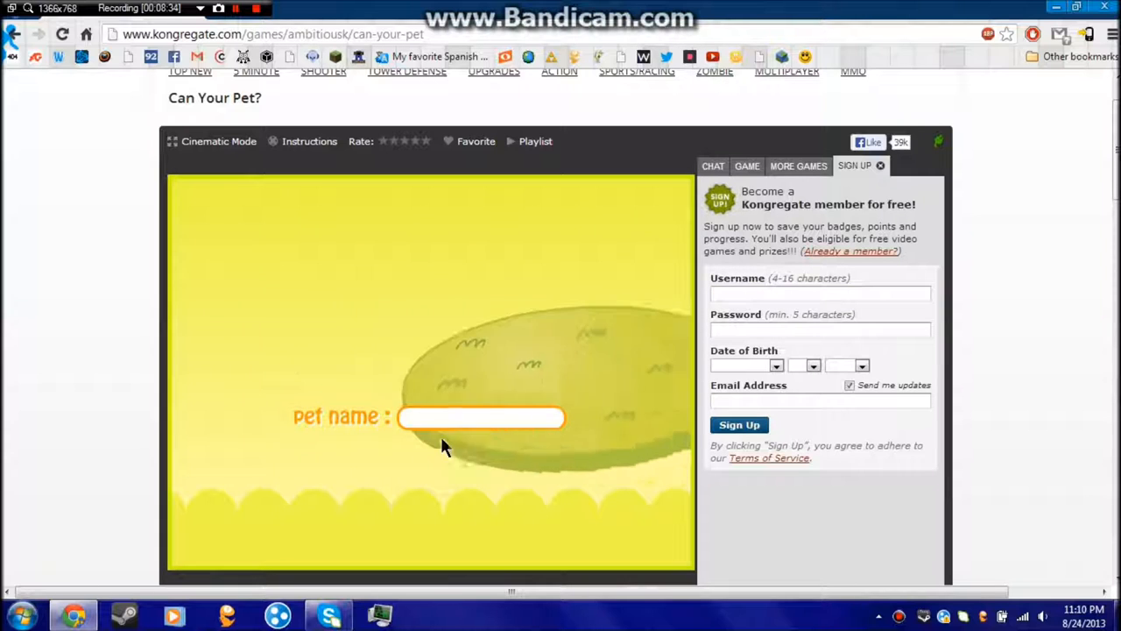
click(481, 417)
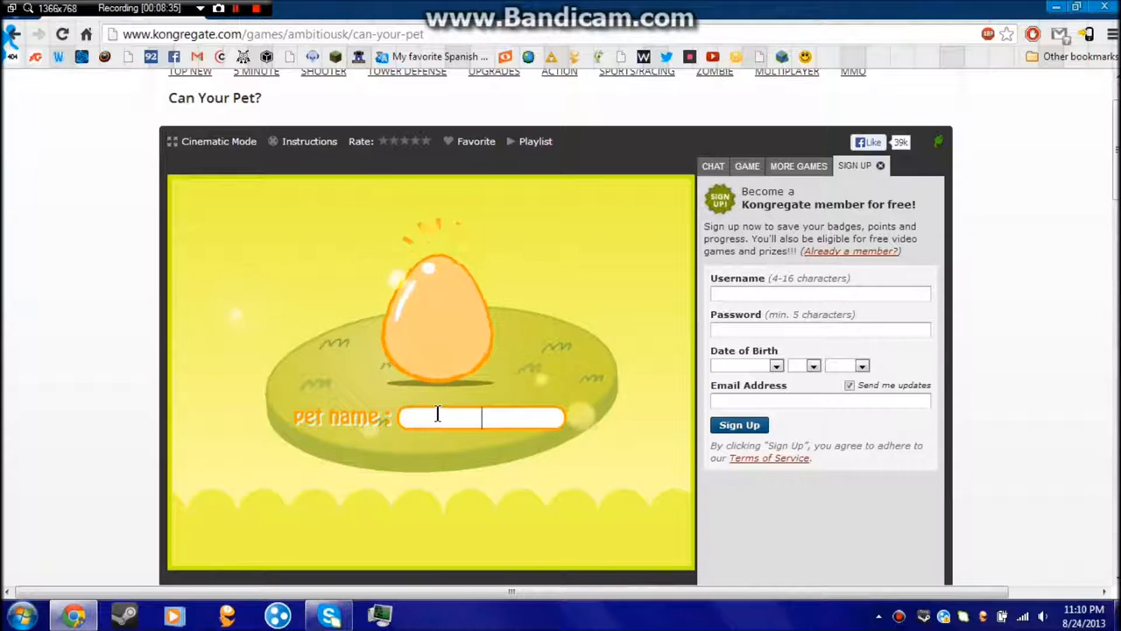
text(kfc)
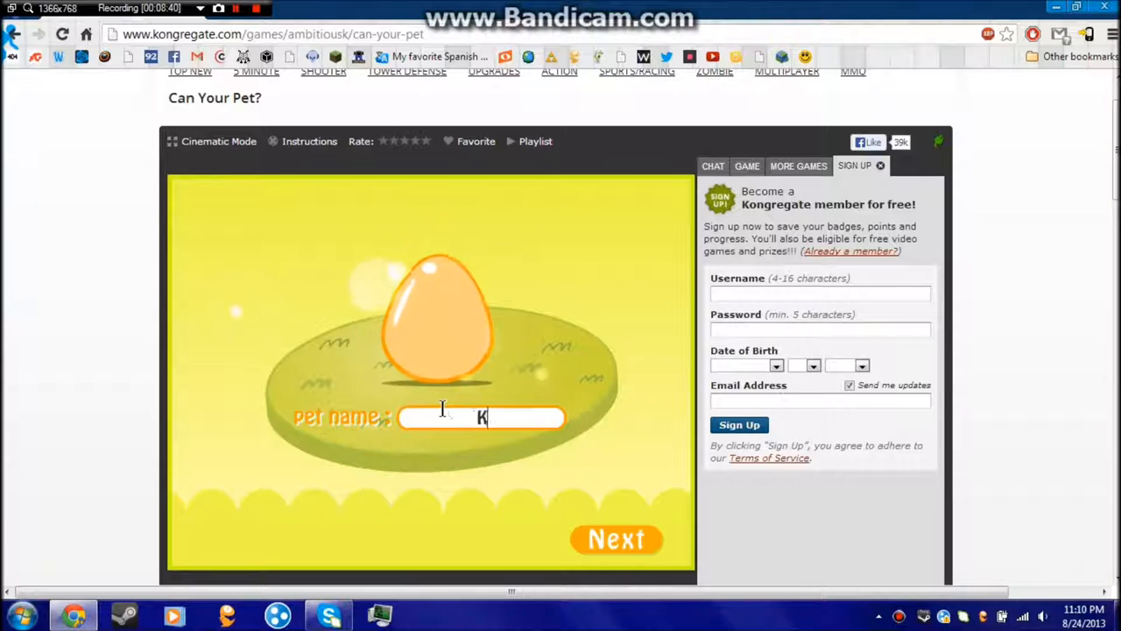
text(FC)
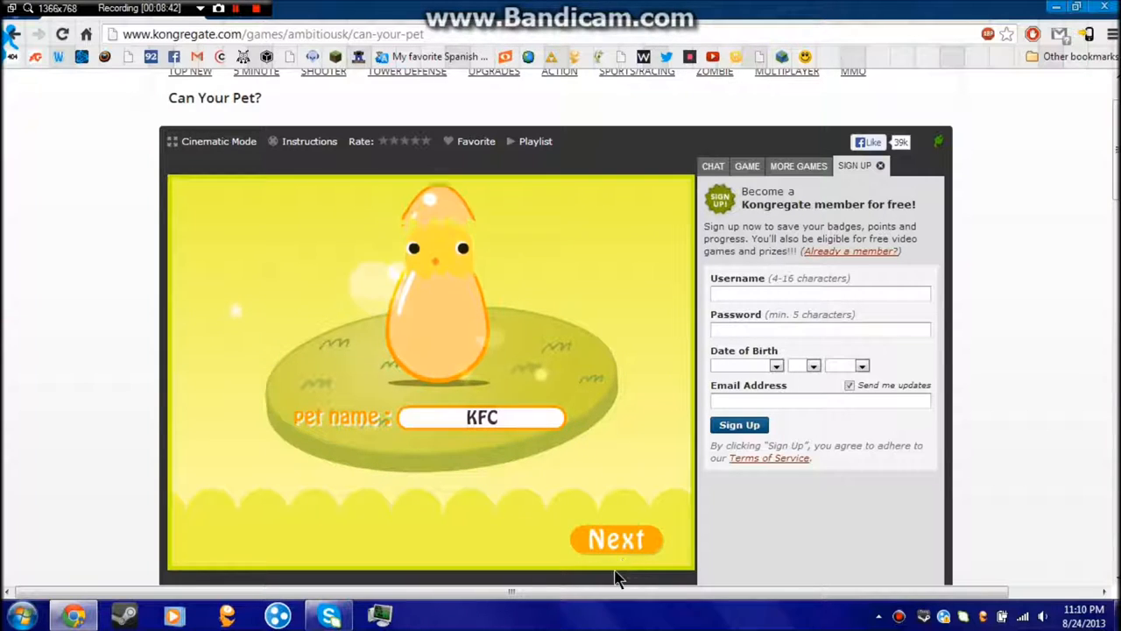
click(616, 539)
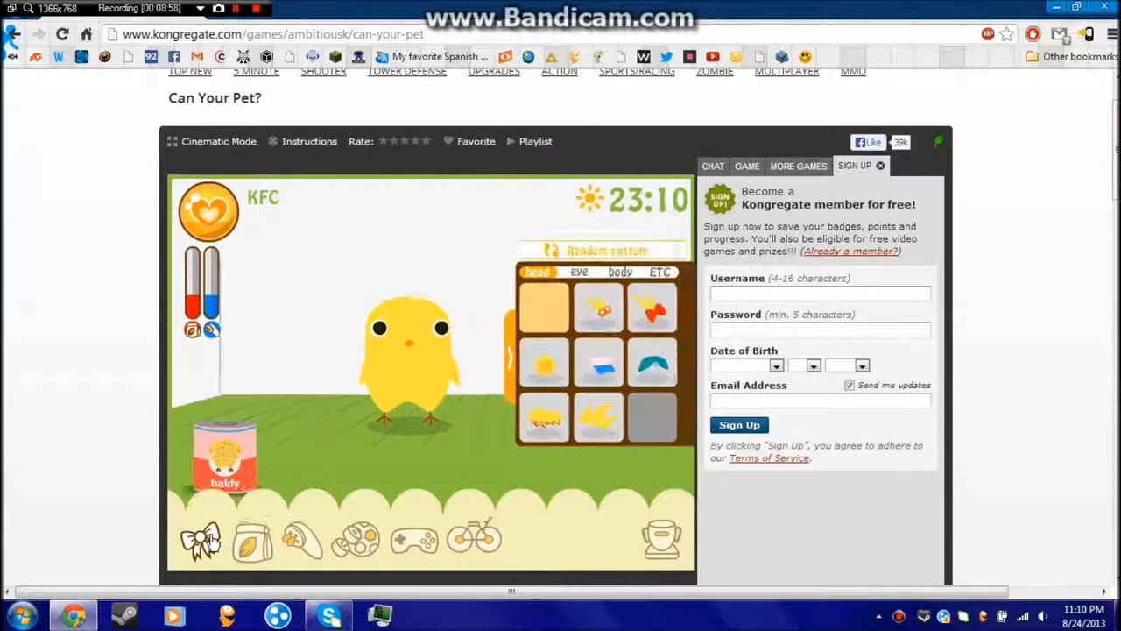
Apply random accessories to KFC, giving it a blue cap and orange outfit
click(608, 250)
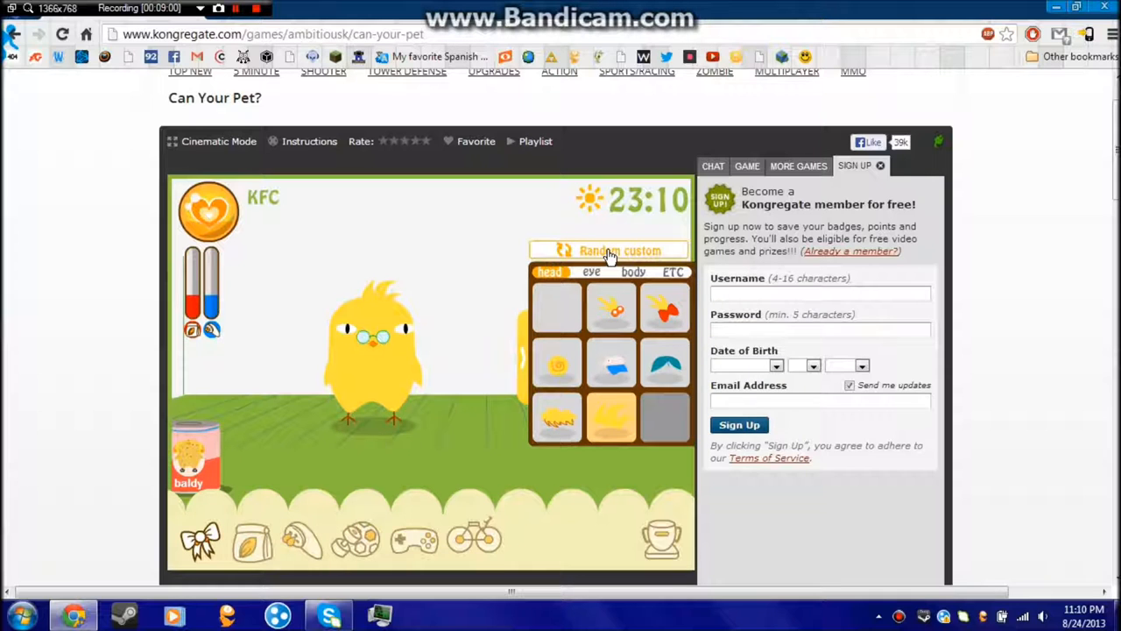
click(609, 252)
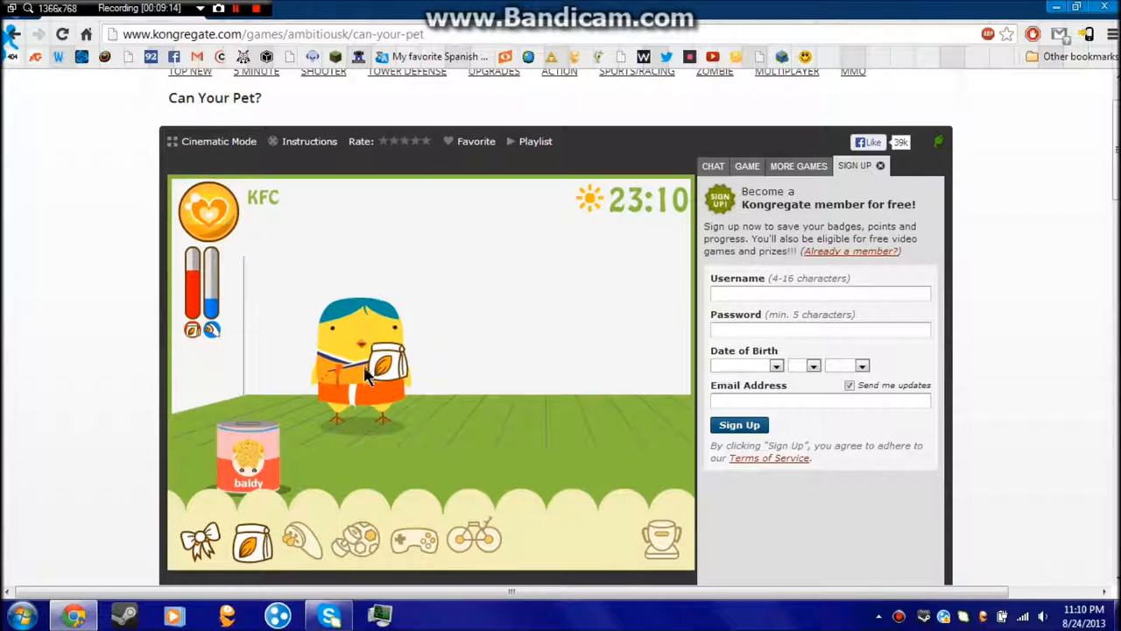
Scroll the page up and down over KFC's care room
scroll(down, 3)
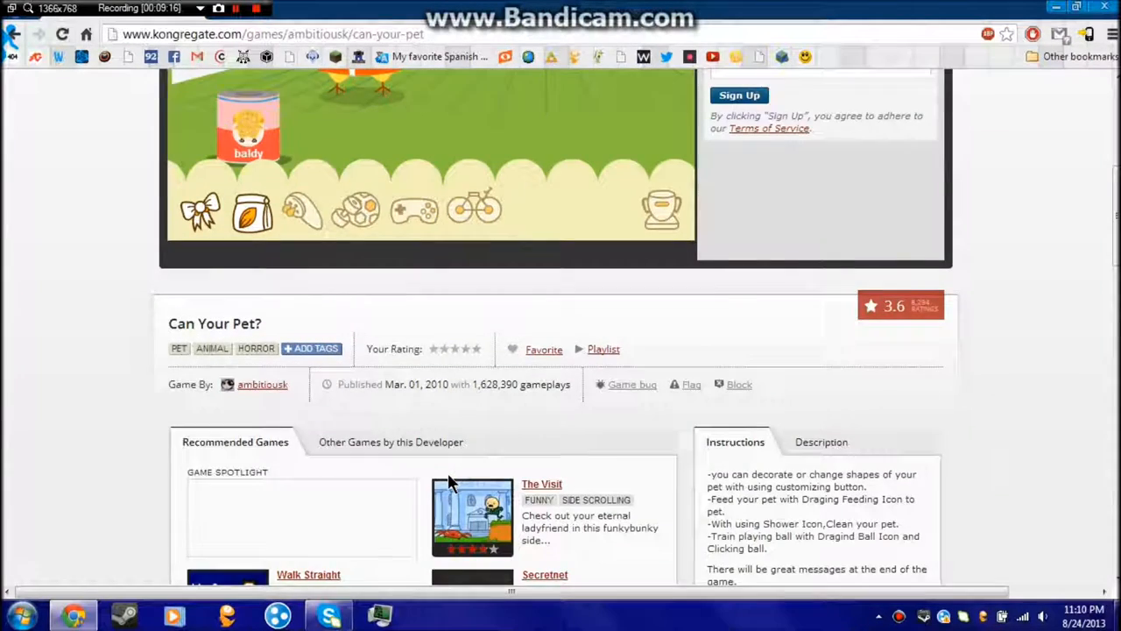
scroll(up, 3)
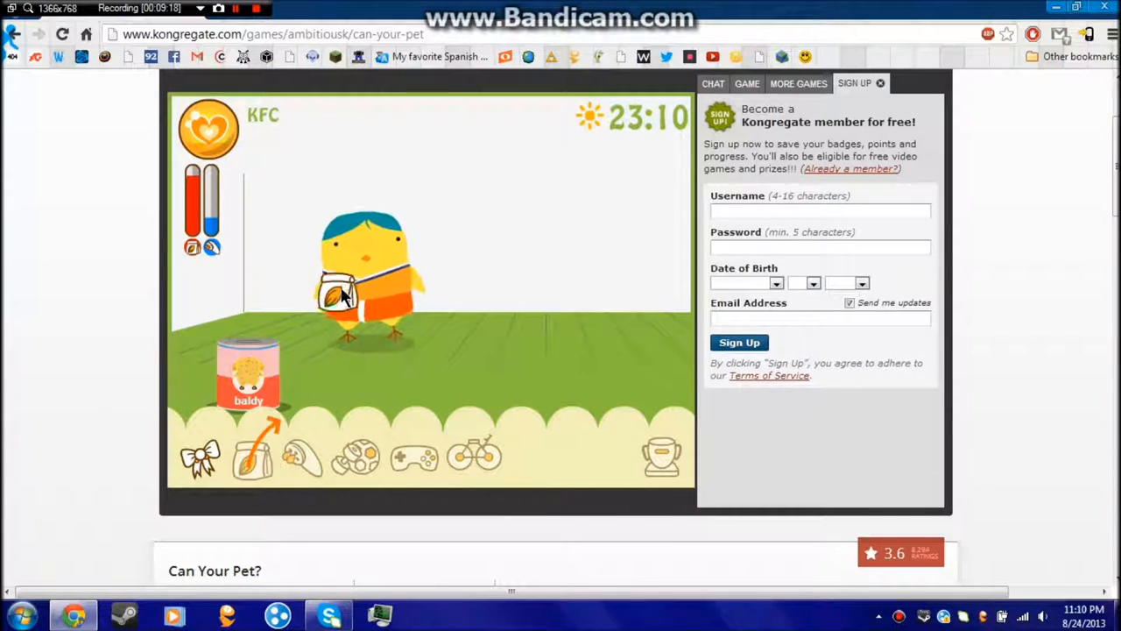
scroll(up, 3)
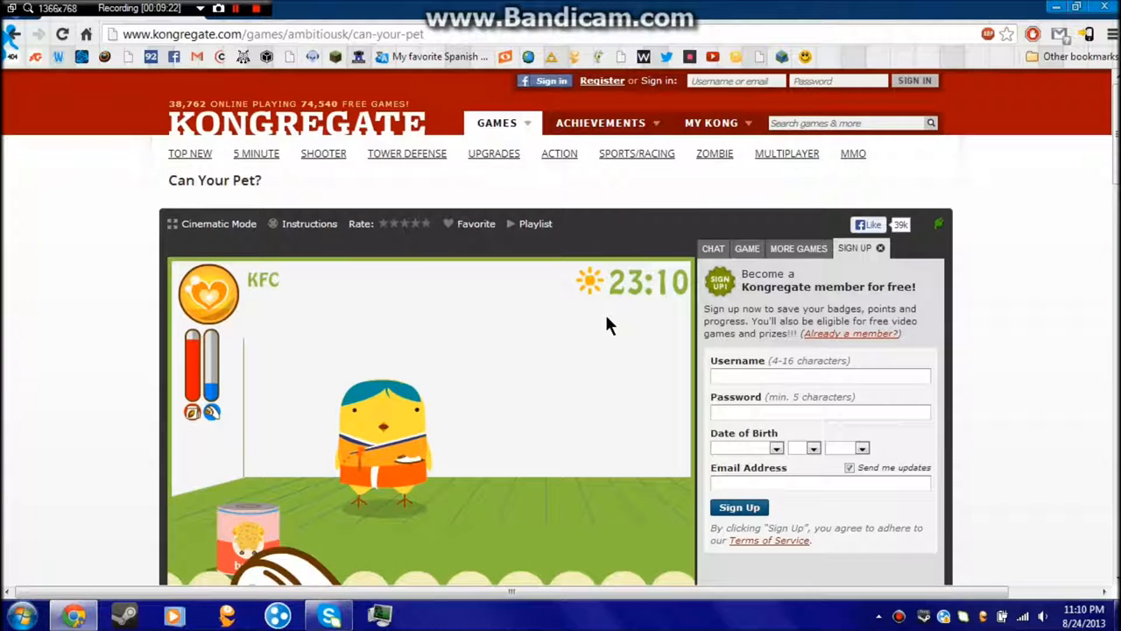
scroll(down, 3)
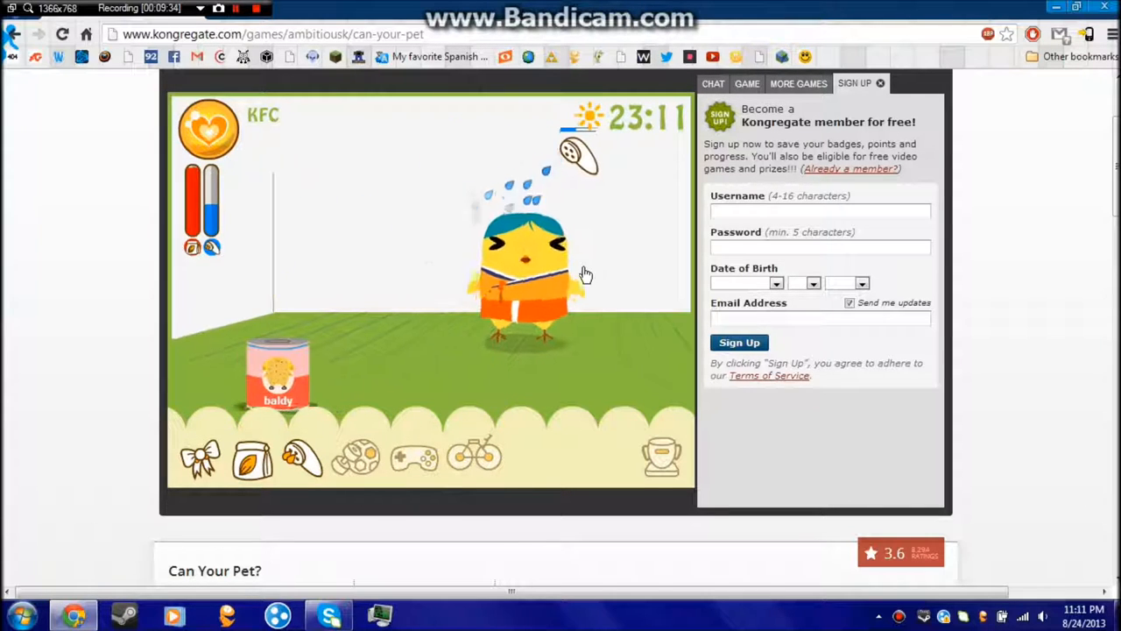
mouse_move(651, 278)
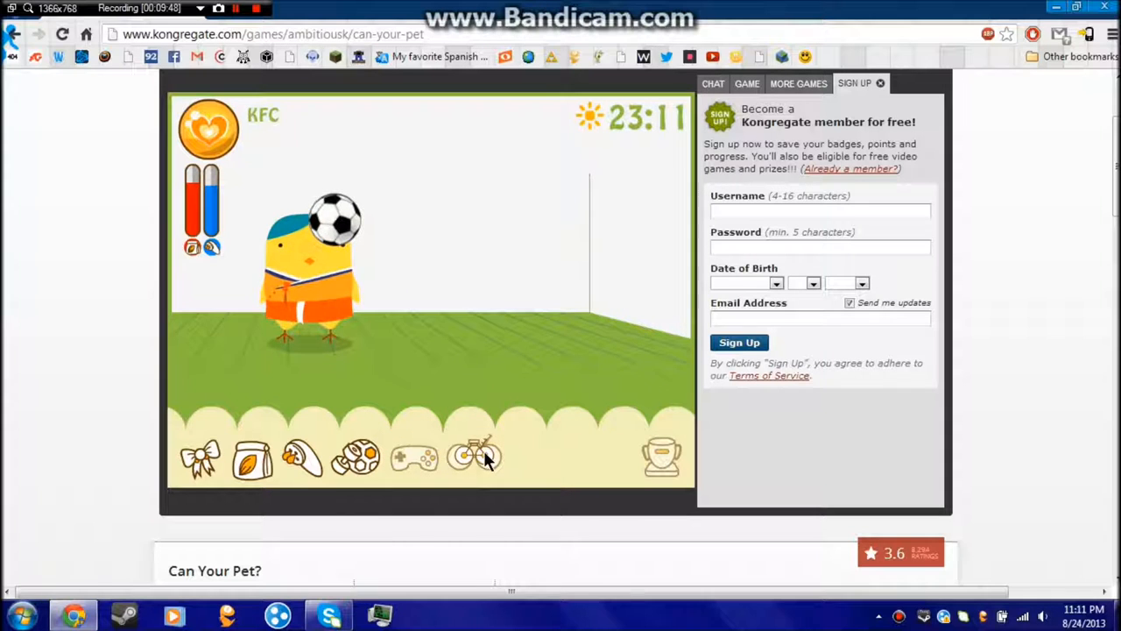
Send KFC on a bike ride, ending at its can screen with Refresh and retry
click(474, 456)
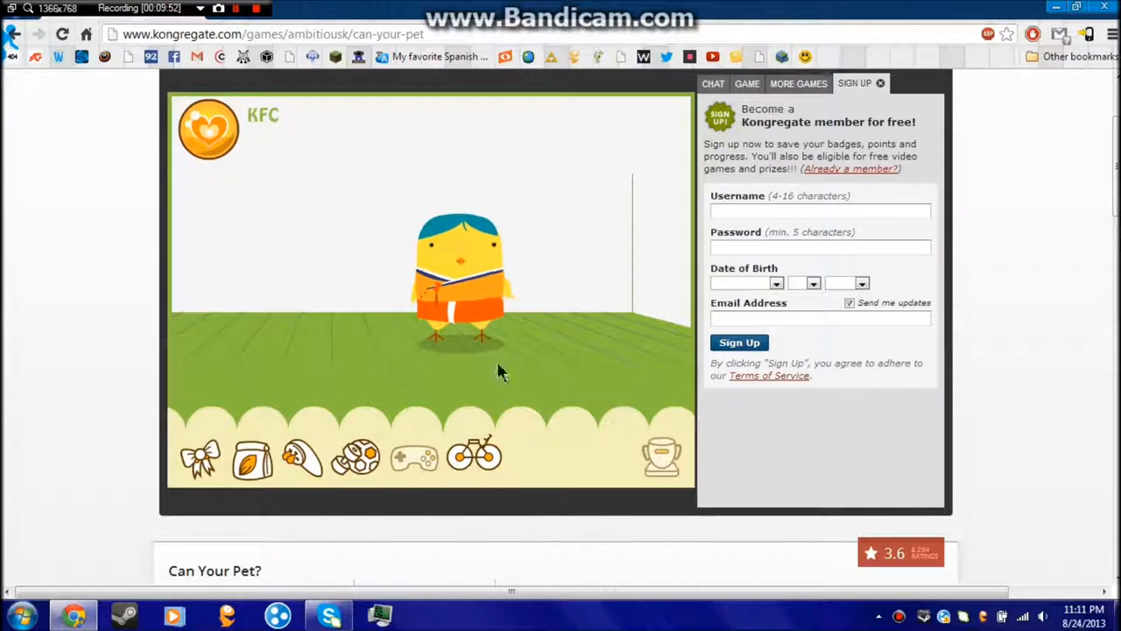
click(474, 455)
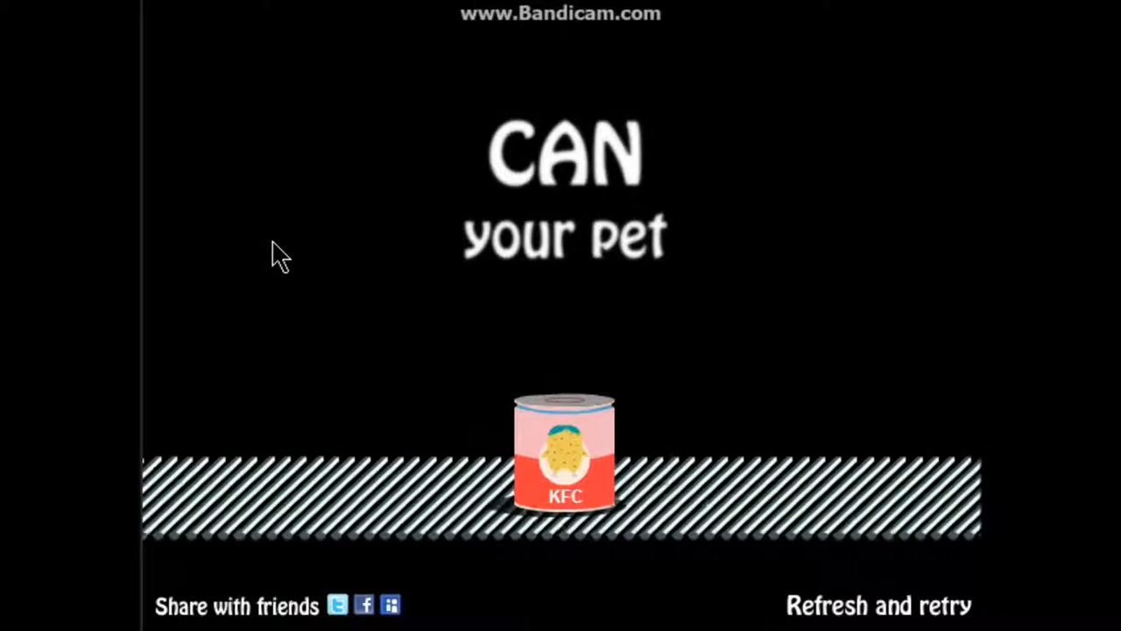
mouse_move(810, 324)
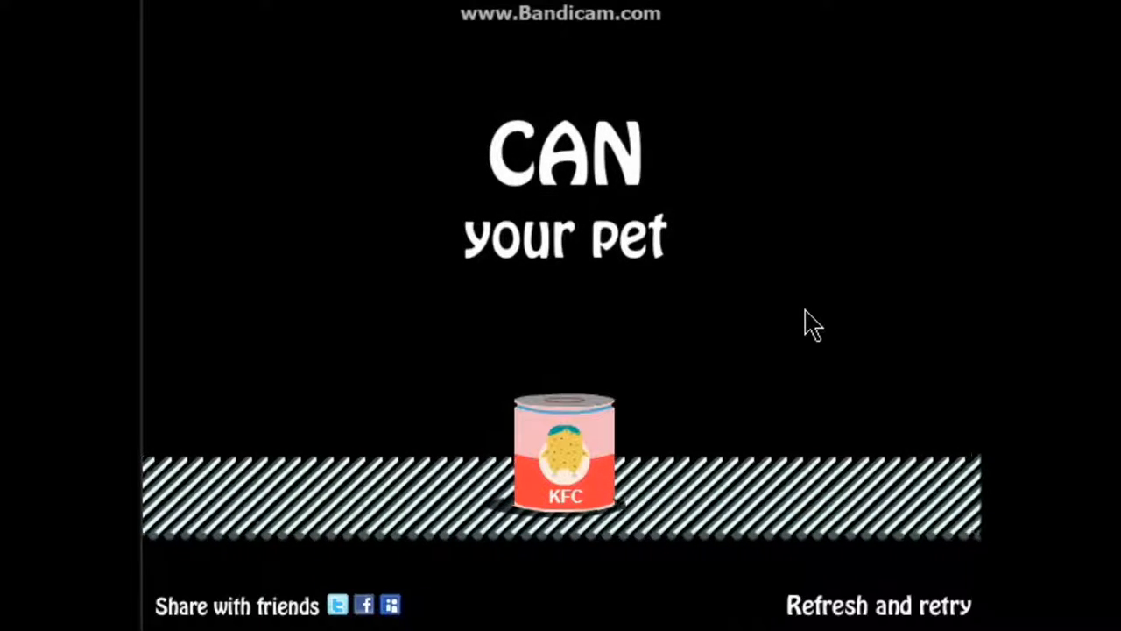
mouse_move(849, 281)
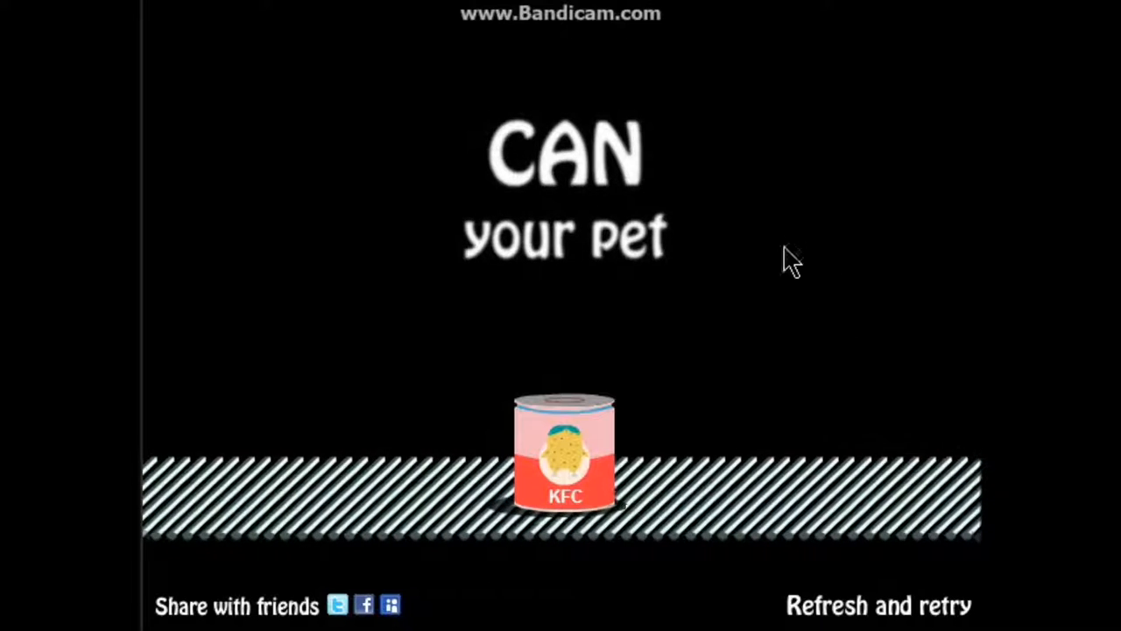
mouse_move(792, 135)
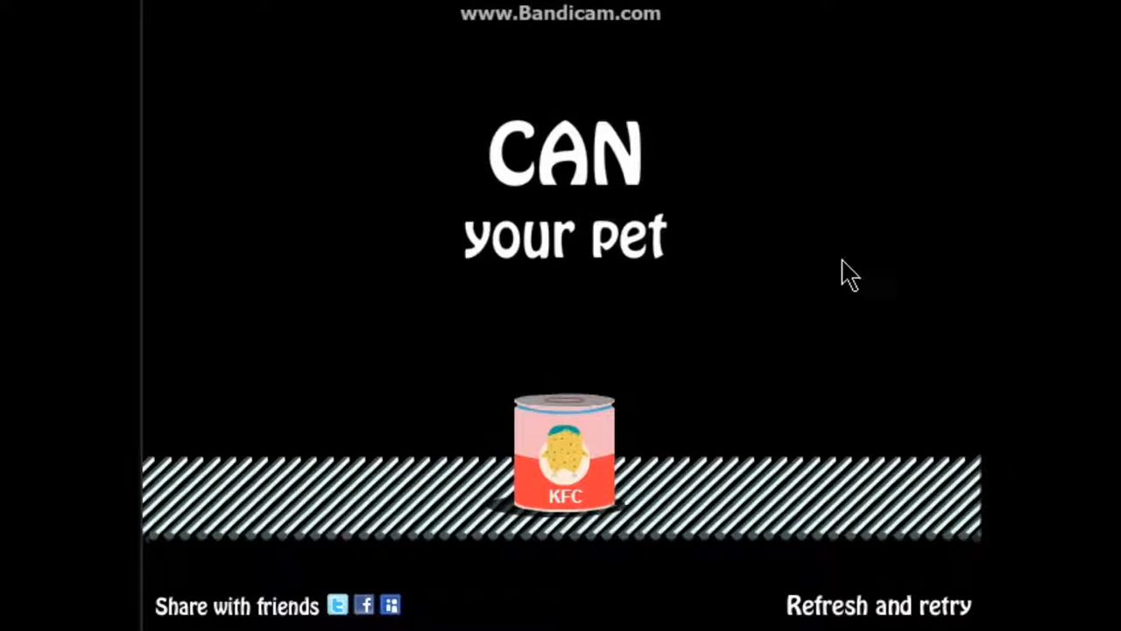
mouse_move(810, 263)
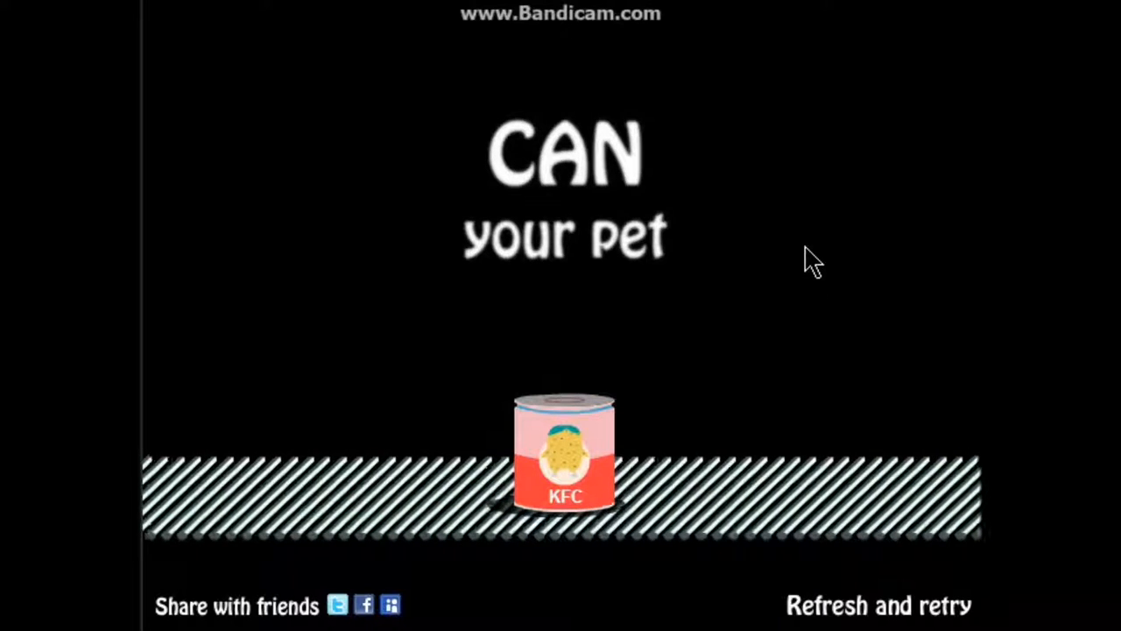
mouse_move(841, 125)
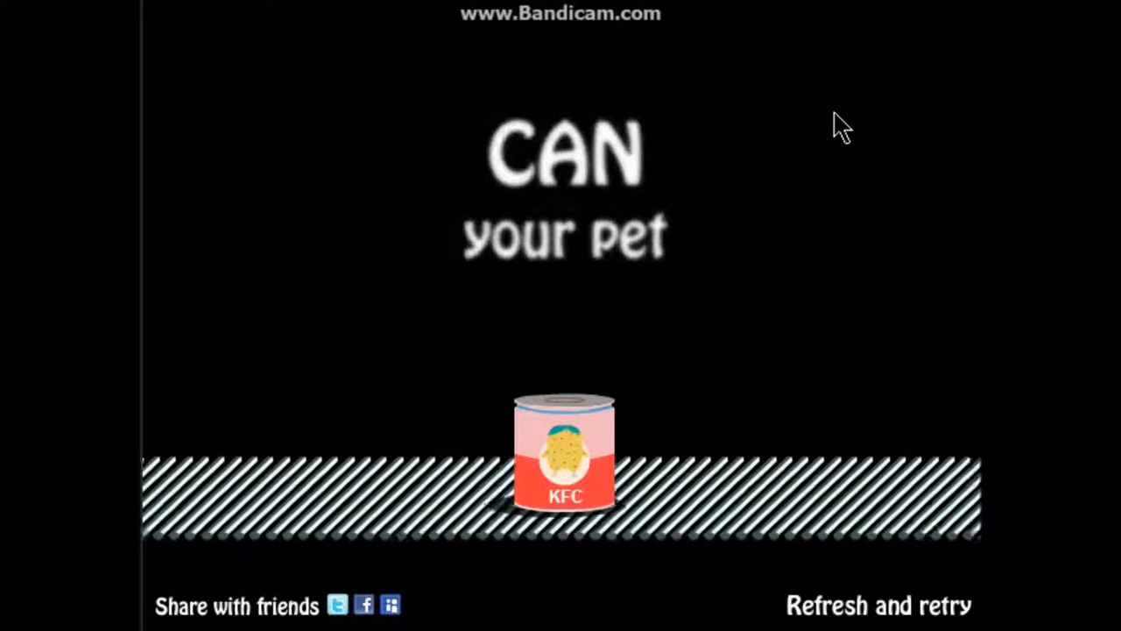
mouse_move(854, 226)
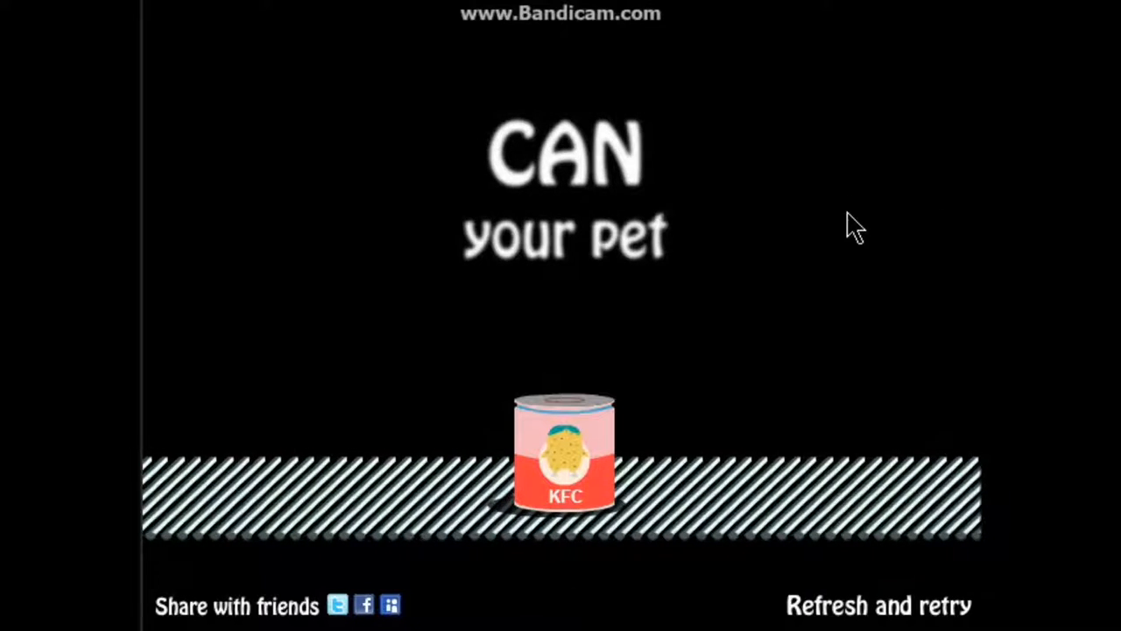